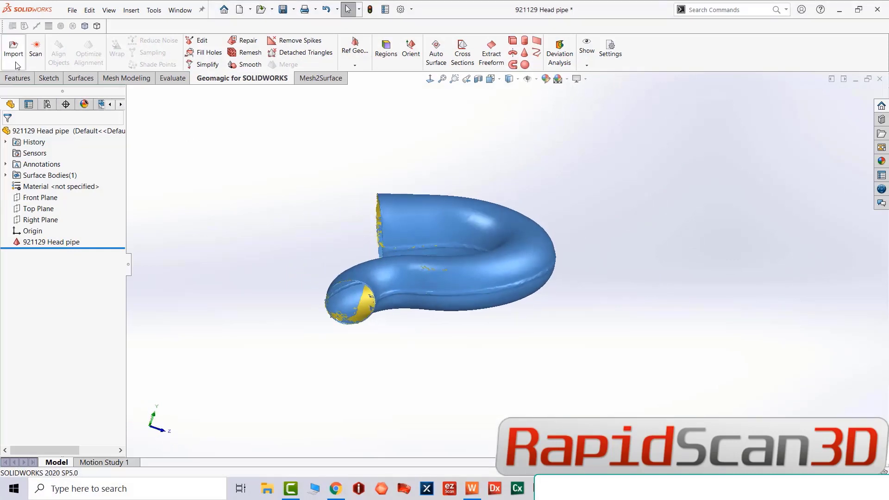
Select the Right Plane of the scanned head pipe and start a new reference plane from it
click(50, 242)
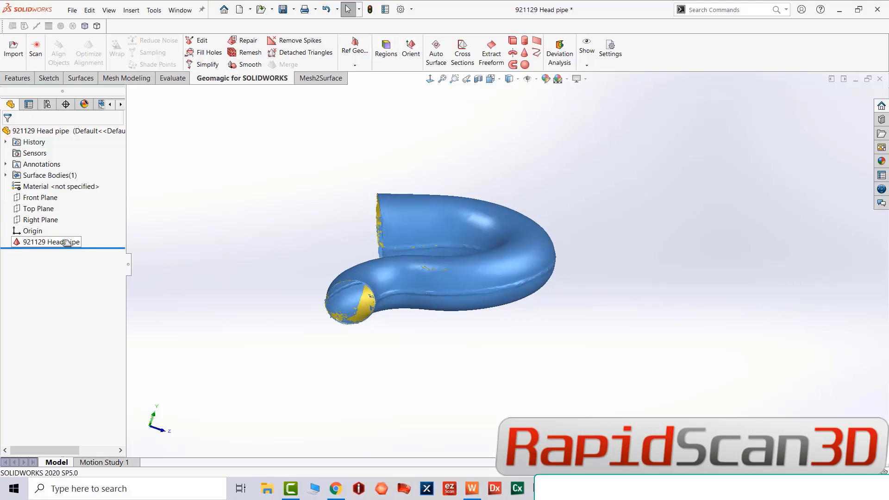
click(38, 198)
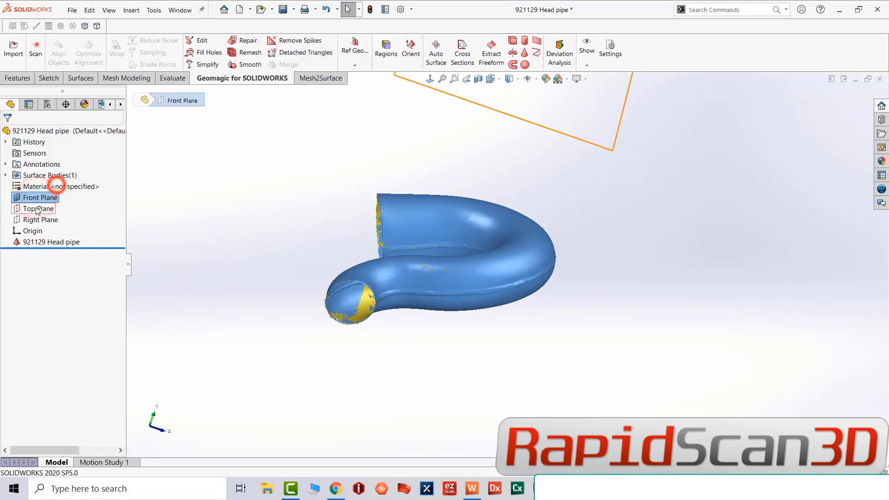
click(41, 219)
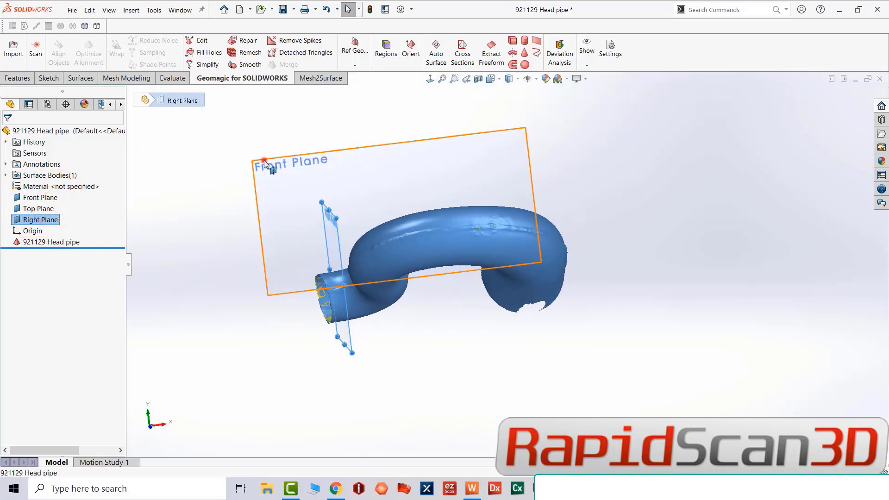
click(40, 208)
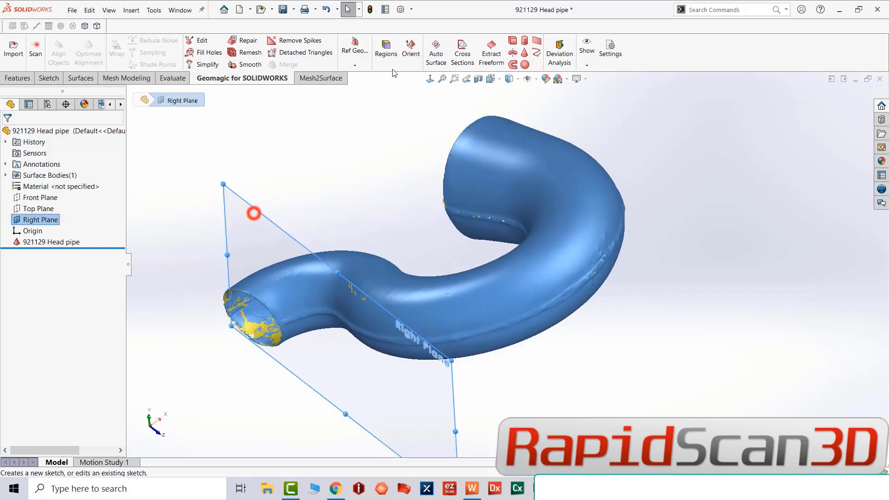
click(18, 78)
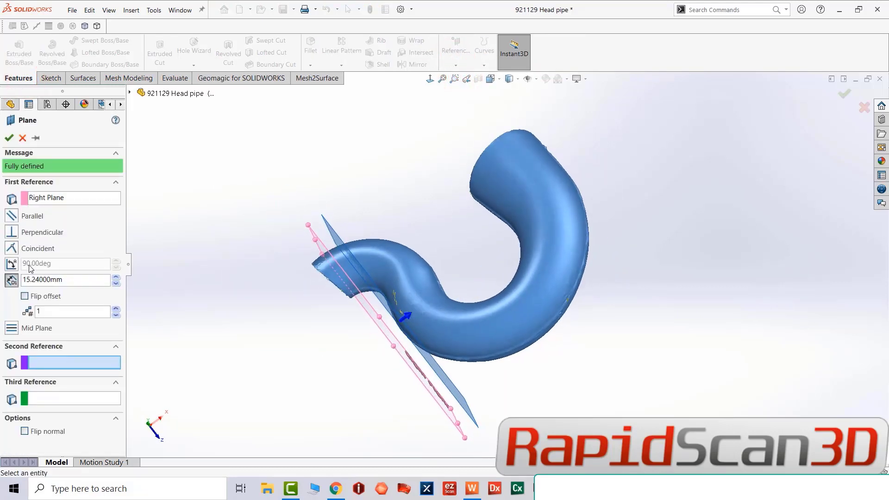
Flip the 15.24 mm offset to the other side, confirm Plane1 and select it
click(24, 297)
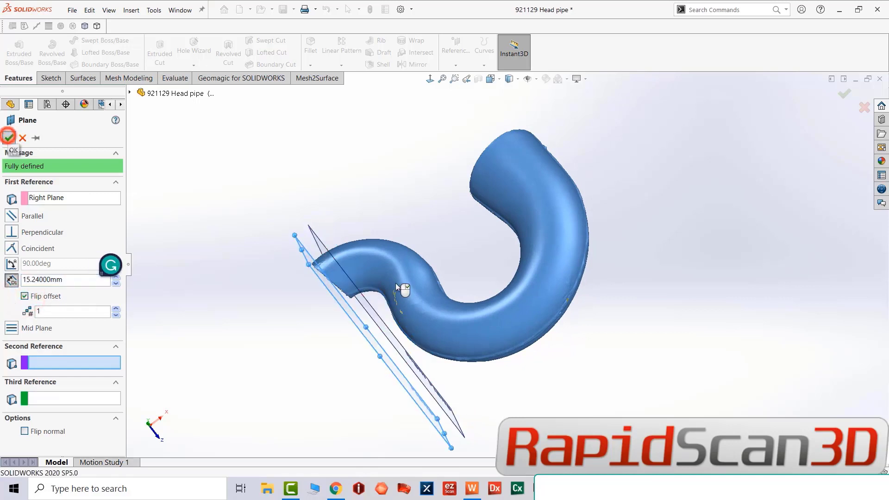
click(8, 138)
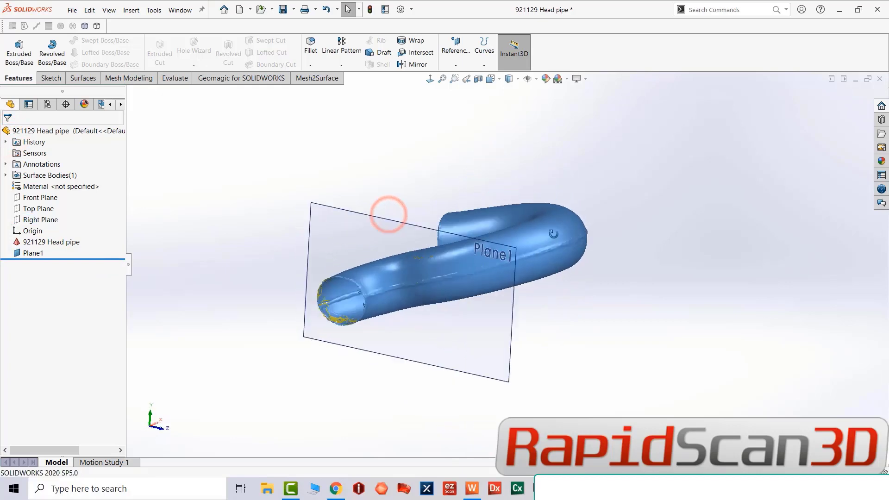
click(427, 78)
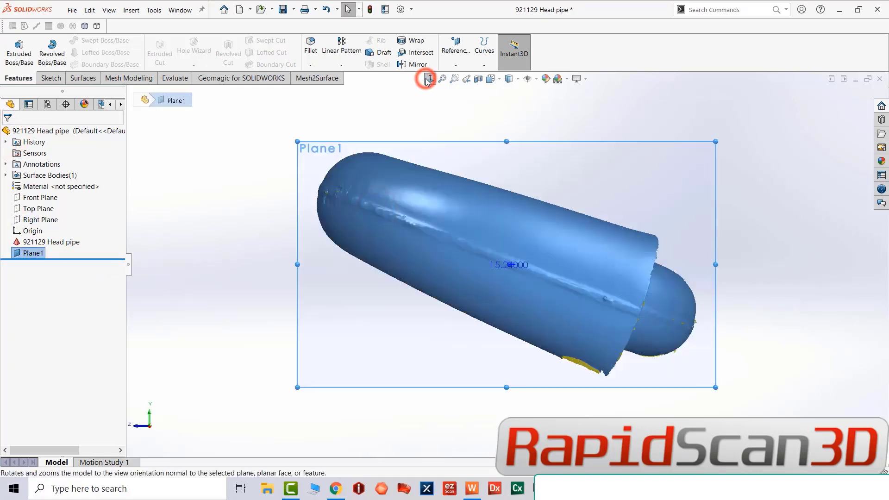
View normal to Plane1 and sketch a line along the pipe's length
click(50, 77)
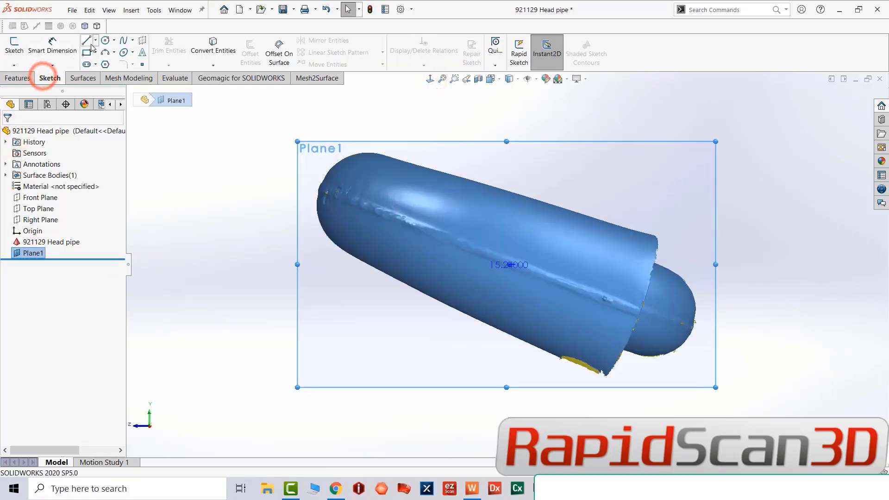
click(85, 40)
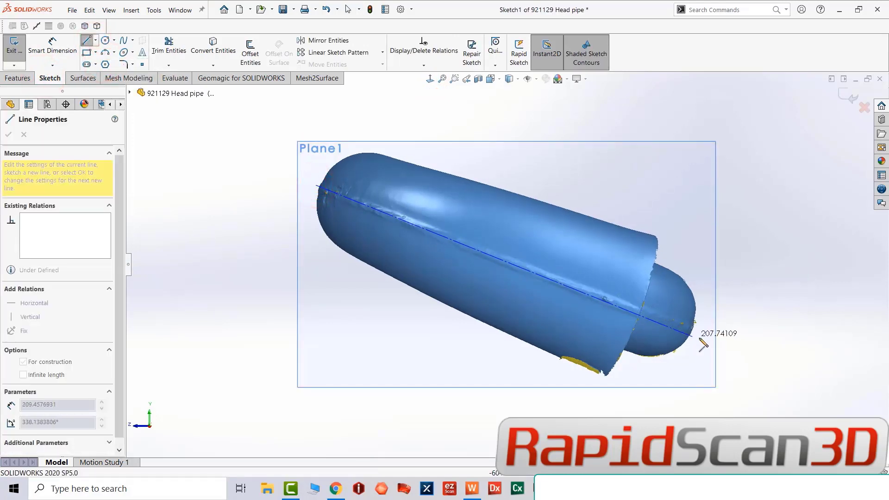
drag(703, 340, 715, 344)
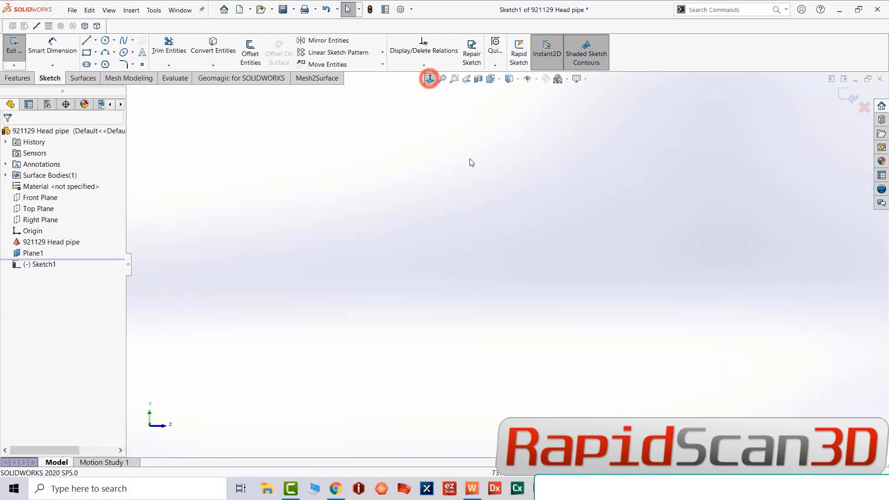
click(429, 78)
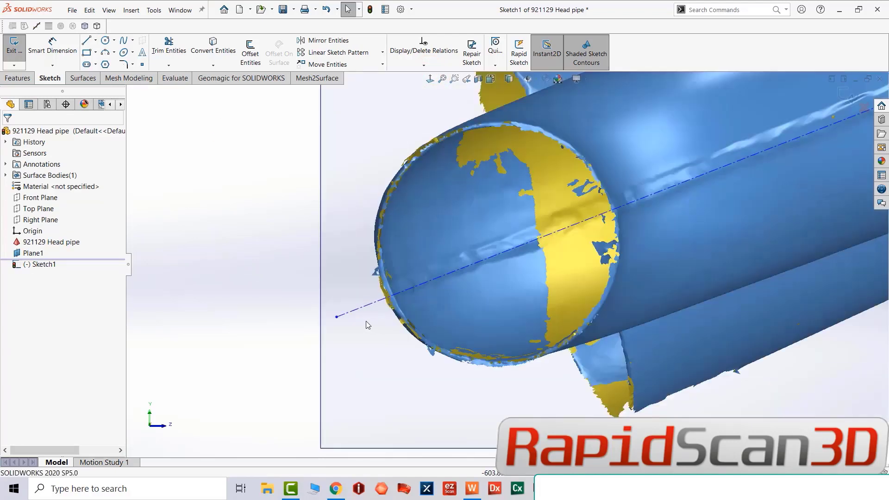
Draw a line across the pipe's open end from the axis line's end and finish Sketch1
click(336, 317)
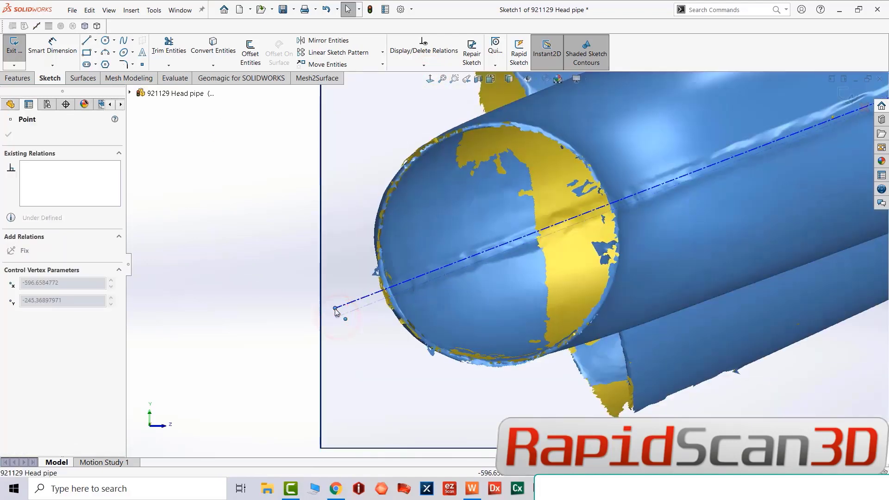
click(98, 40)
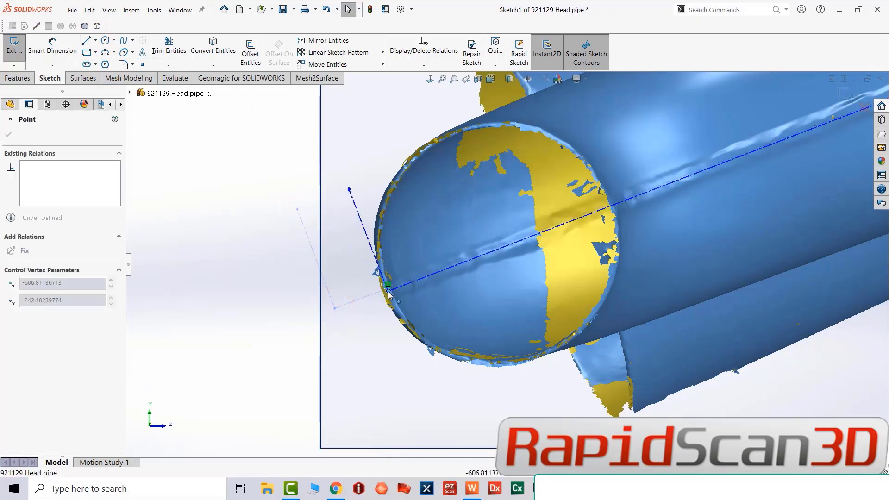
click(106, 40)
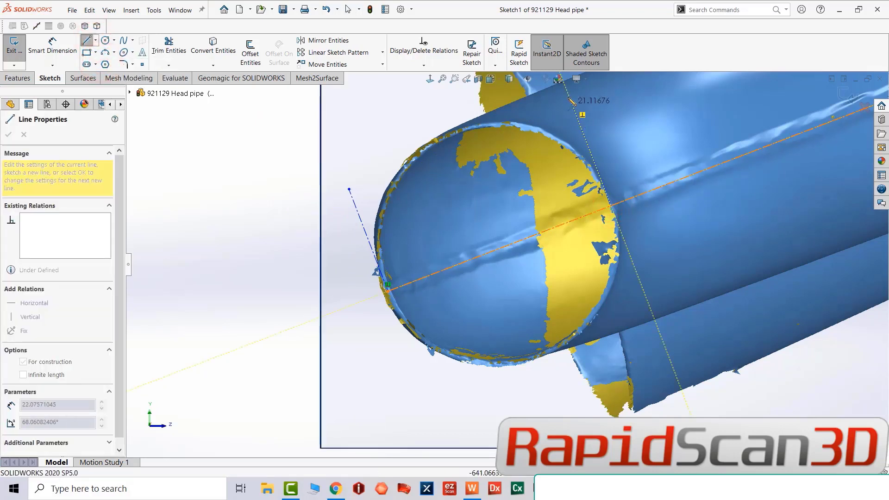
click(169, 47)
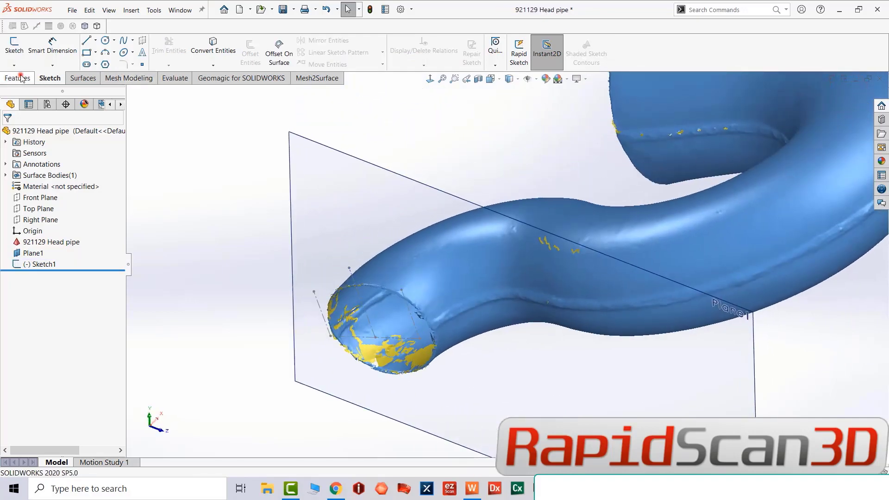
Add Plane2 and Plane3 referencing Sketch1's end line and the pipe end
click(459, 61)
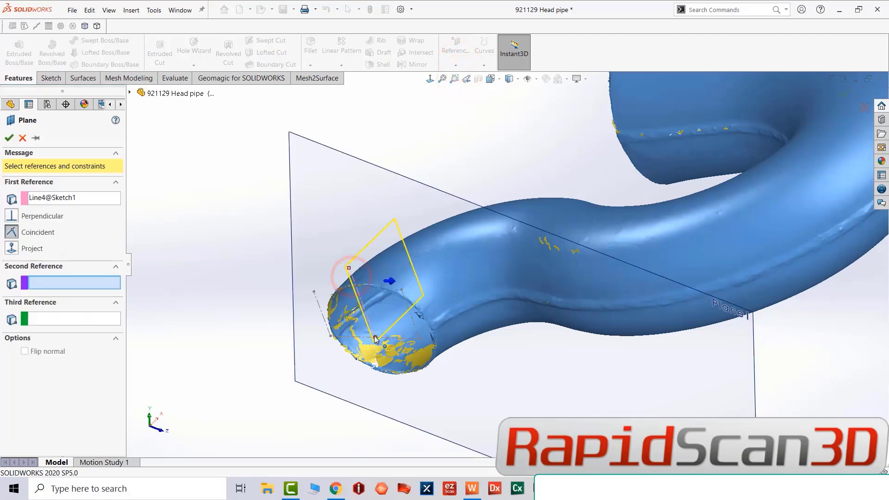
click(10, 138)
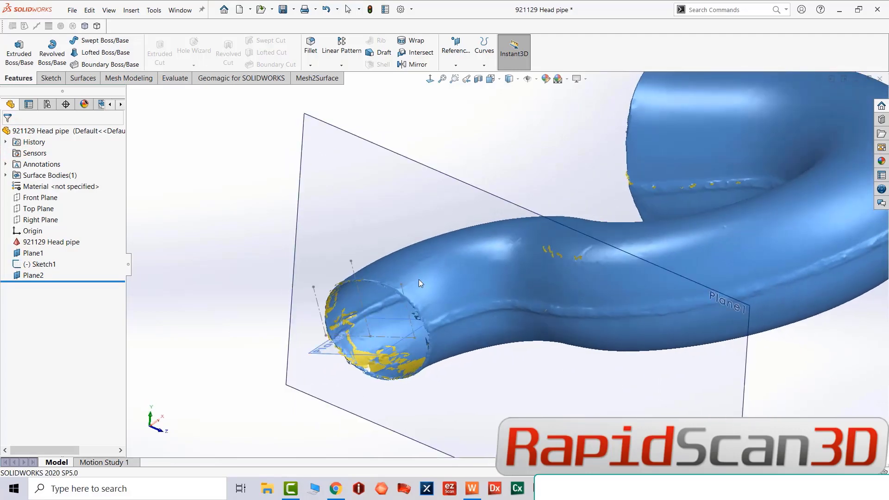
click(455, 50)
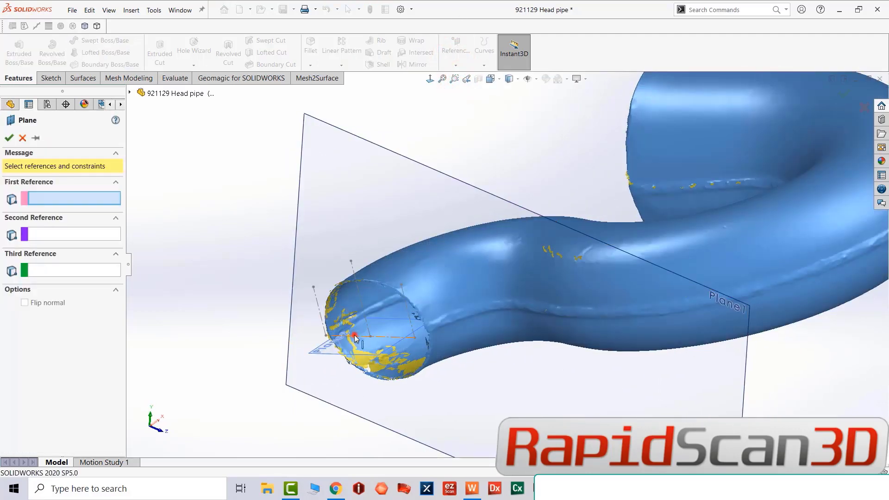
click(368, 336)
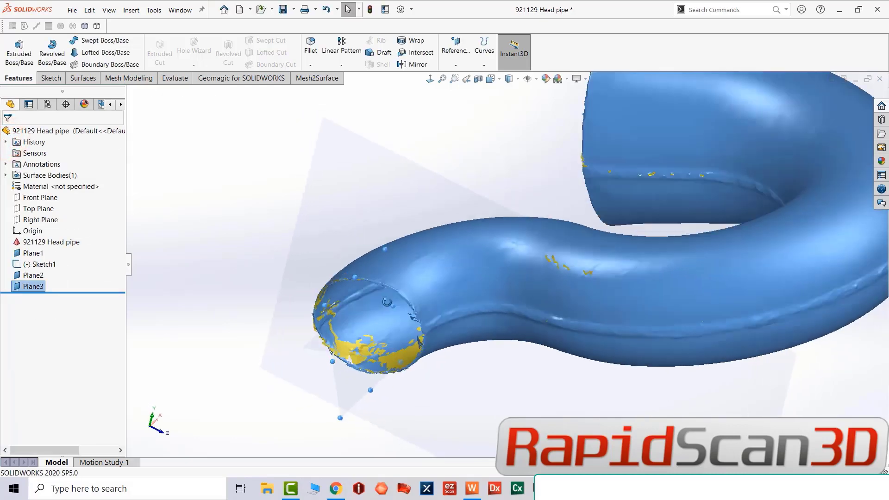
Add reference Point1 at the centre of the pipe's open end
click(454, 50)
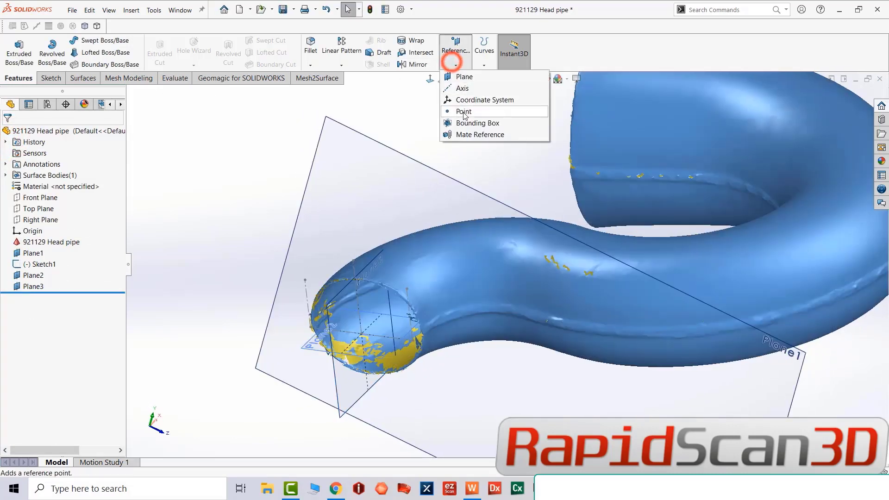
click(463, 111)
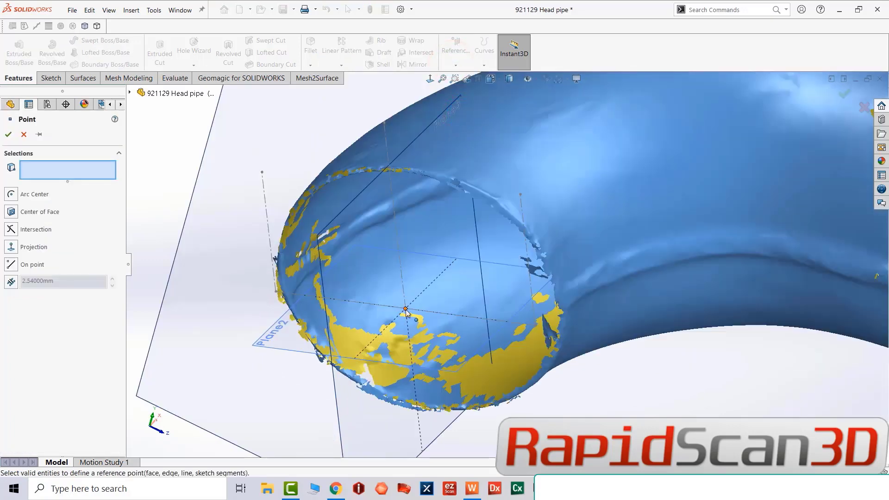
click(8, 134)
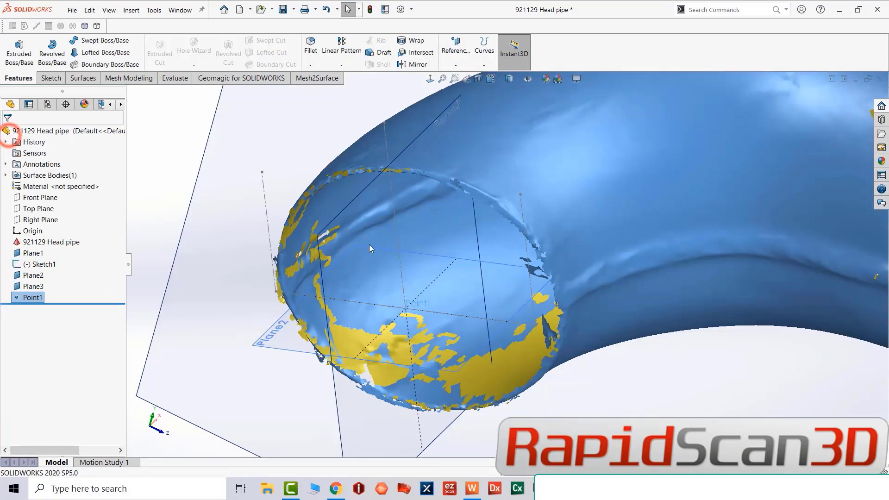
click(40, 264)
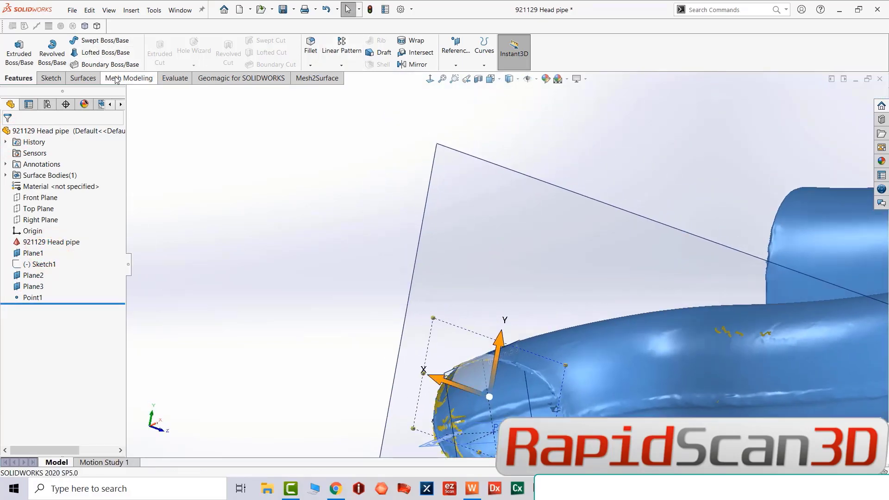
Orient the mesh with Point1 as origin and Plane3 as X axis, then preview the result
click(241, 78)
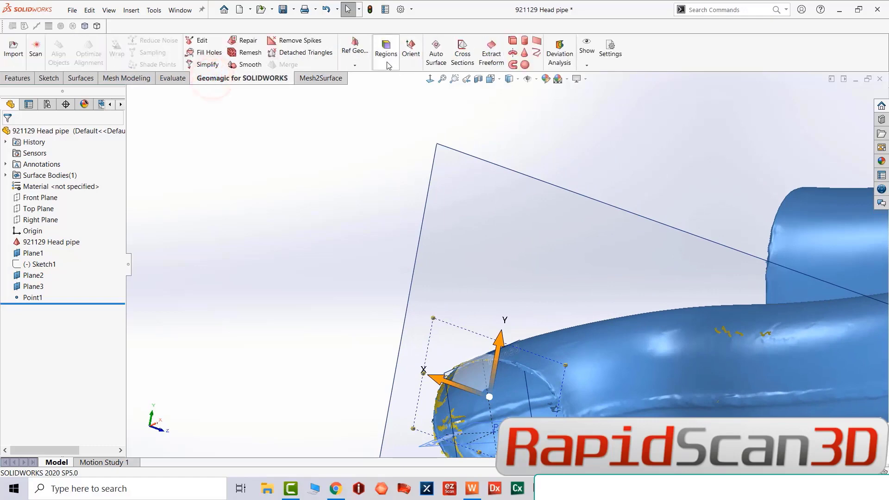
click(410, 51)
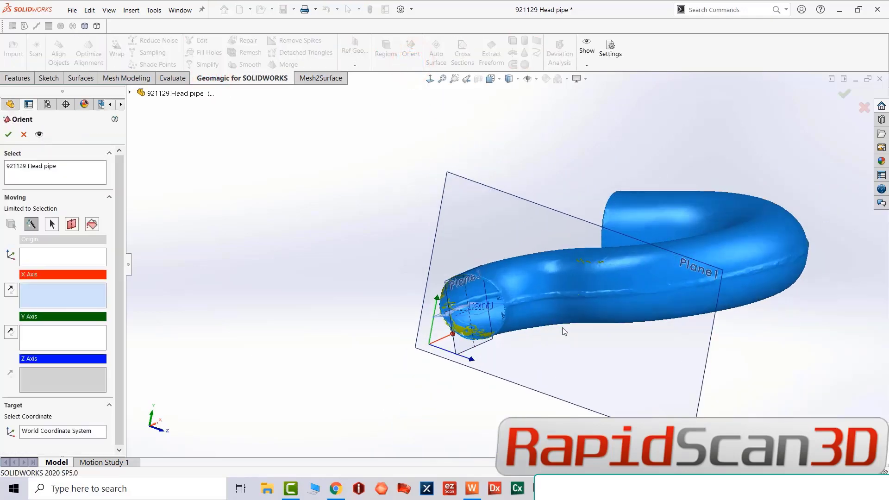
scroll(up, 3)
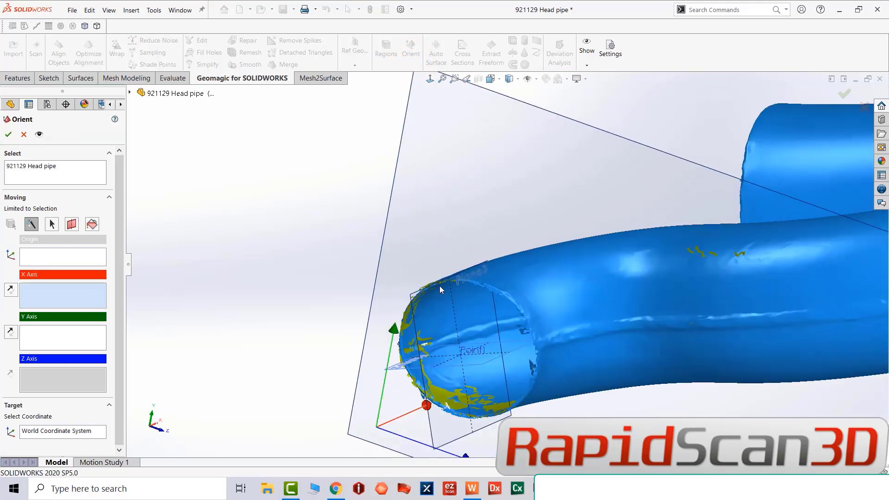
click(92, 224)
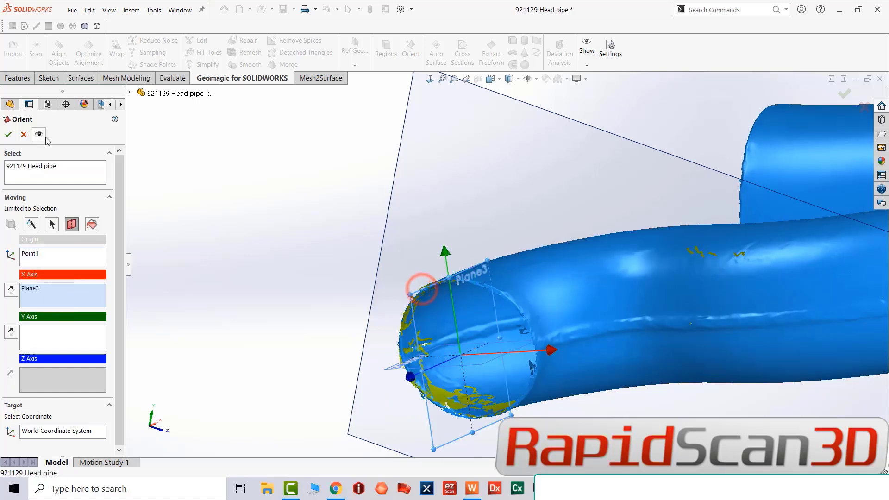
click(39, 134)
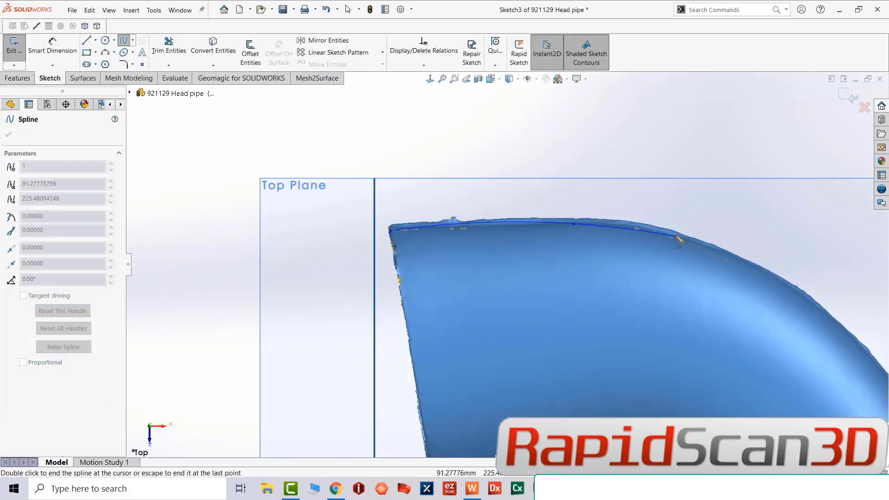
Extend the Sketch3 spline along the pipe's lower edge and drag its points onto the mesh outline
click(812, 301)
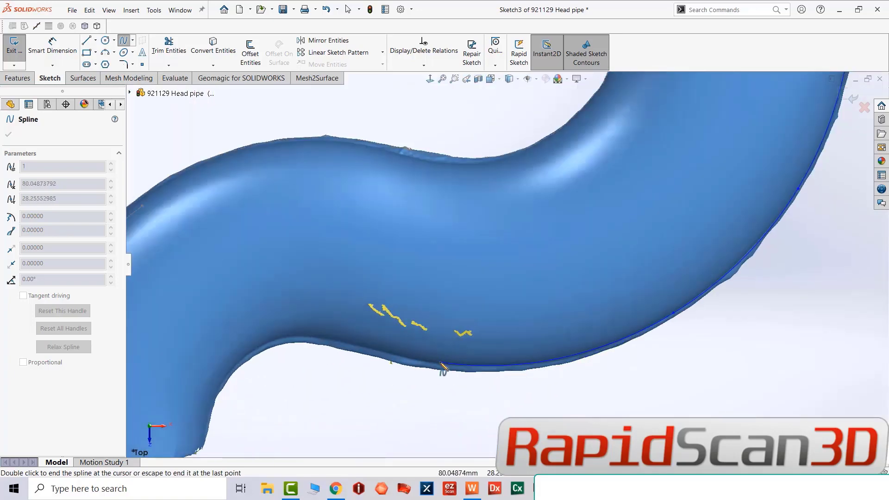
click(353, 343)
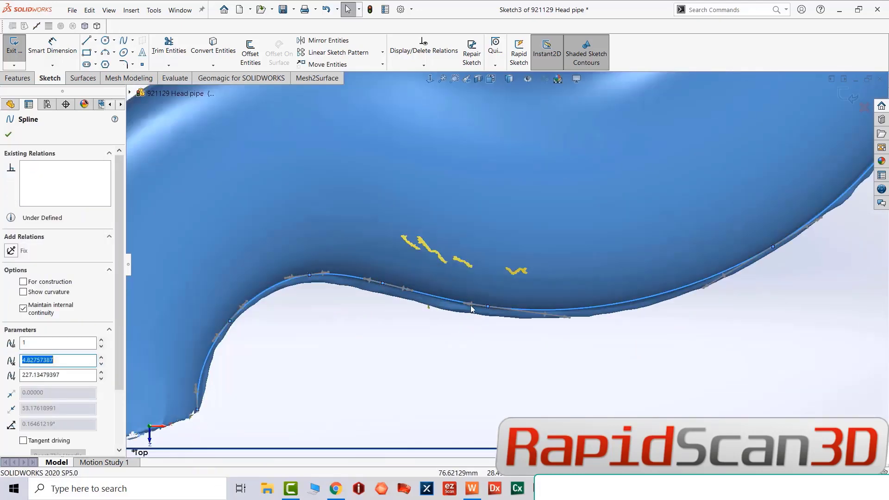
drag(471, 309, 488, 305)
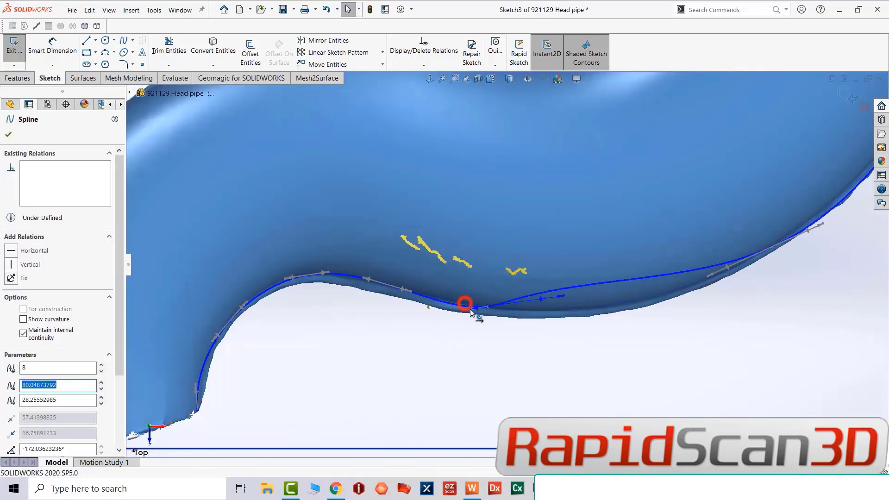
drag(464, 304, 569, 320)
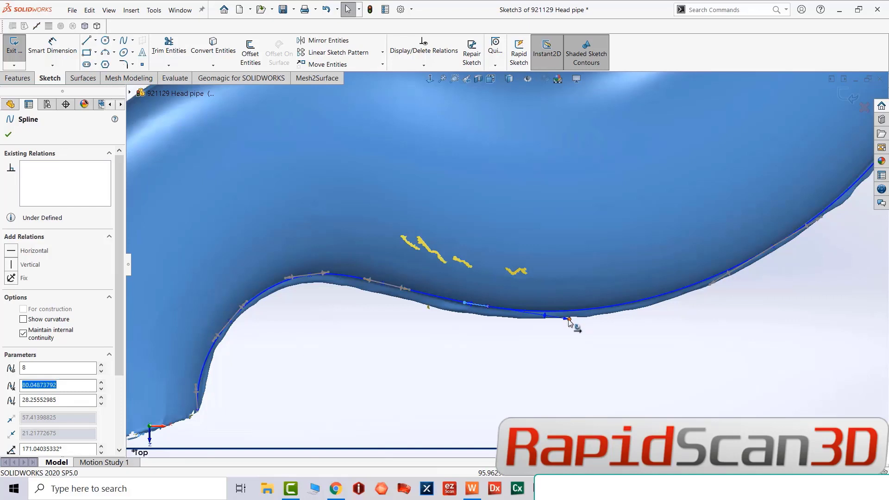
drag(569, 322, 576, 322)
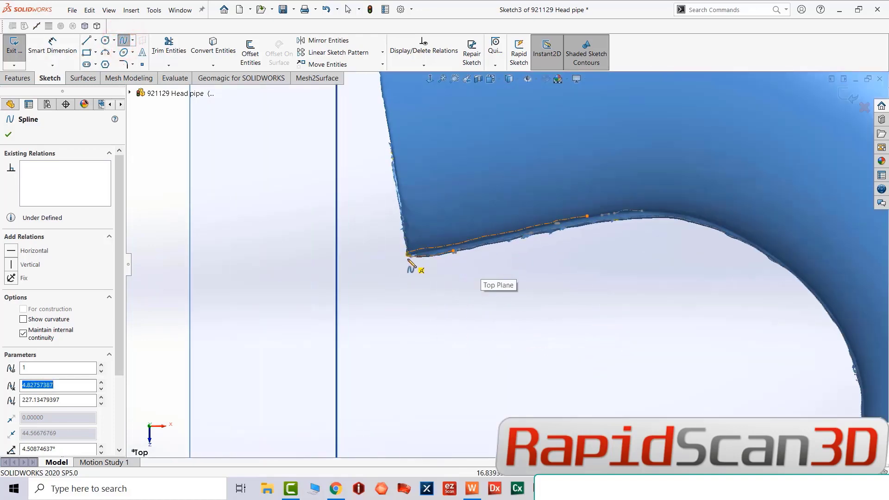
Trace a second spline point by point along the pipe's opposite curved edge
click(615, 214)
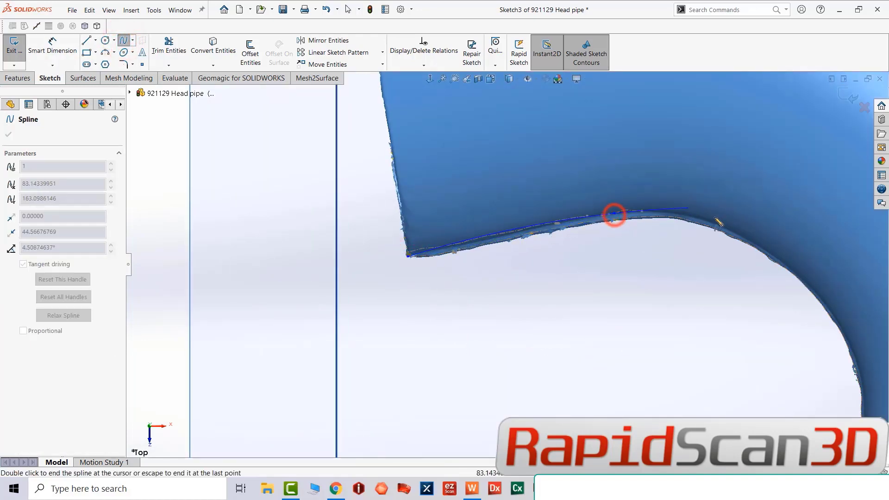
click(799, 277)
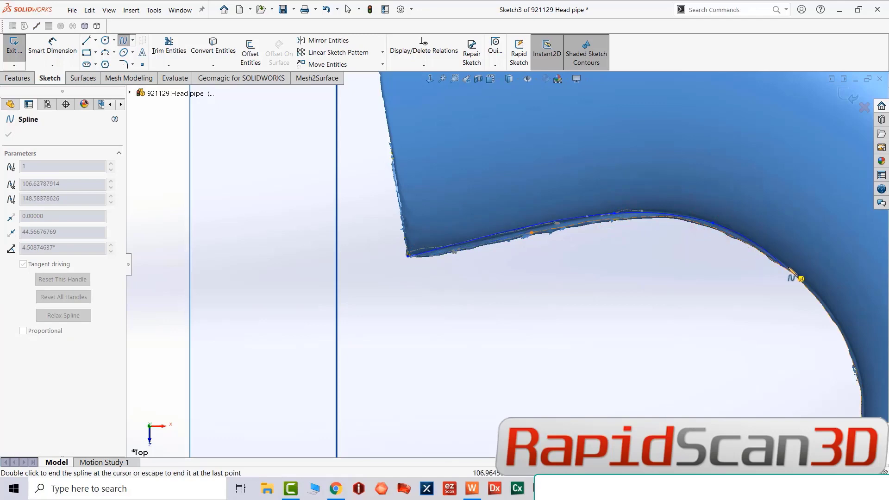
drag(800, 277, 842, 323)
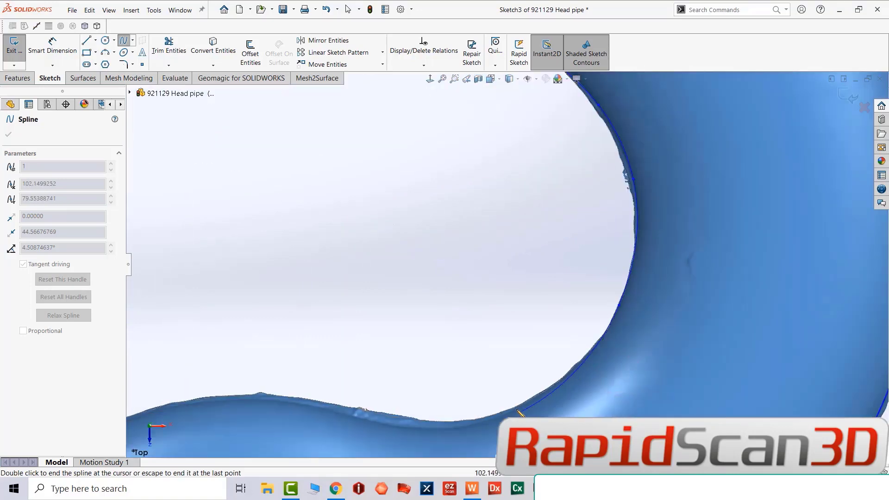
drag(520, 414, 419, 430)
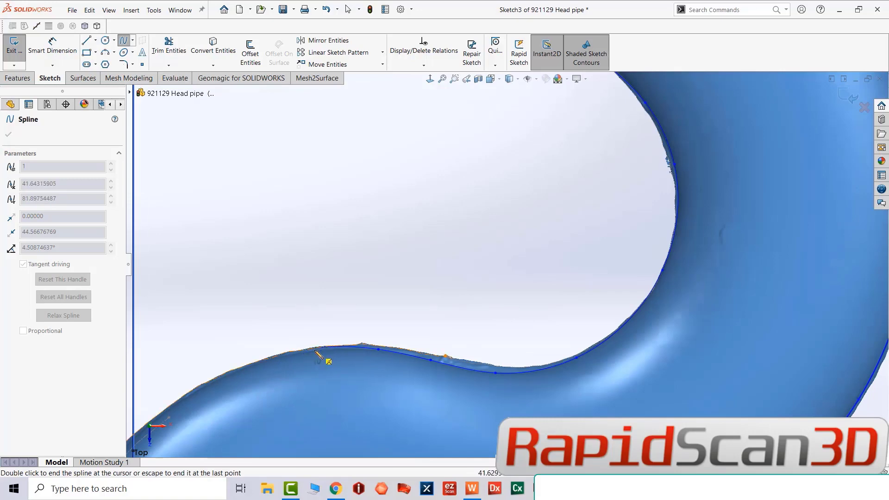
drag(328, 363, 240, 370)
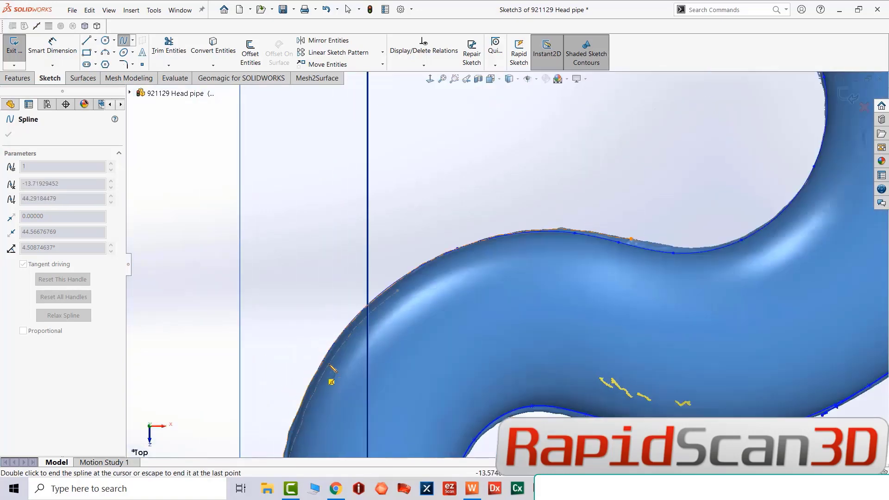
click(309, 421)
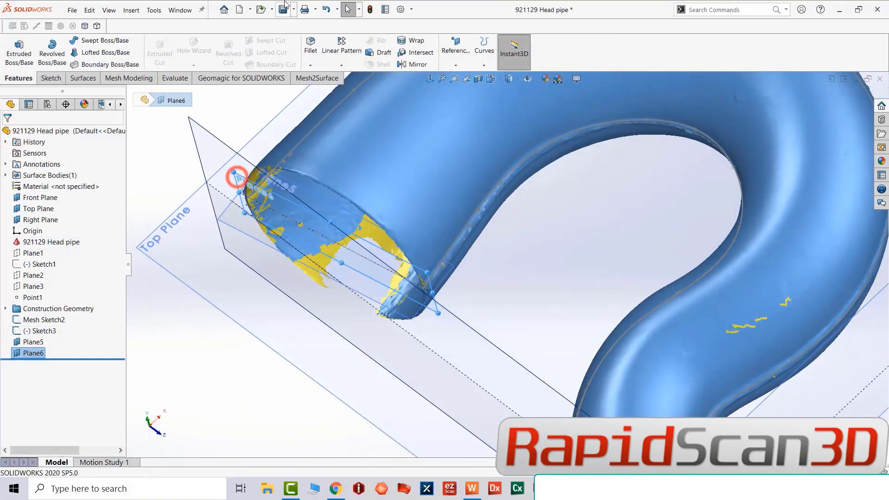
Cut a Geomagic cross section of the mesh at Plane6, producing Mesh Sketch4
click(241, 78)
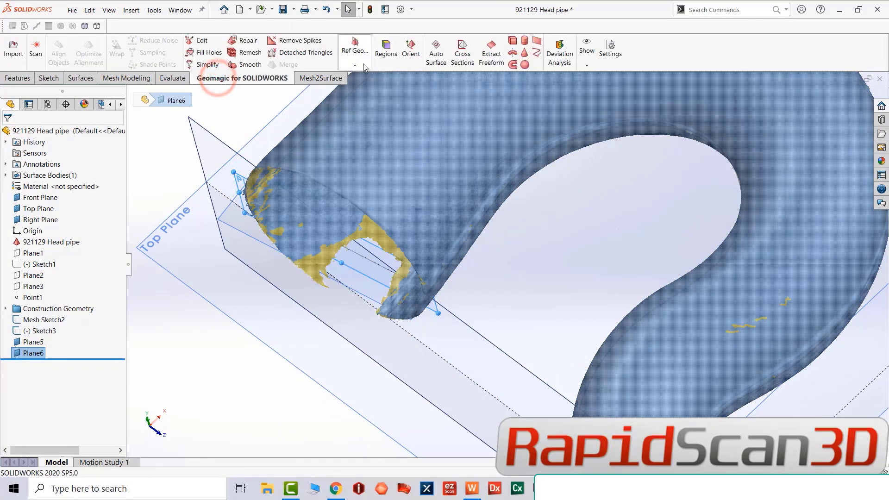
click(461, 50)
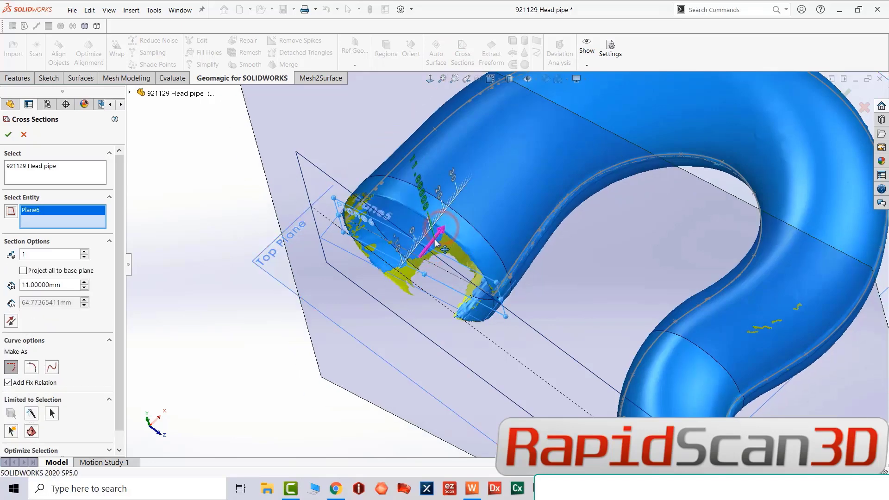
click(9, 134)
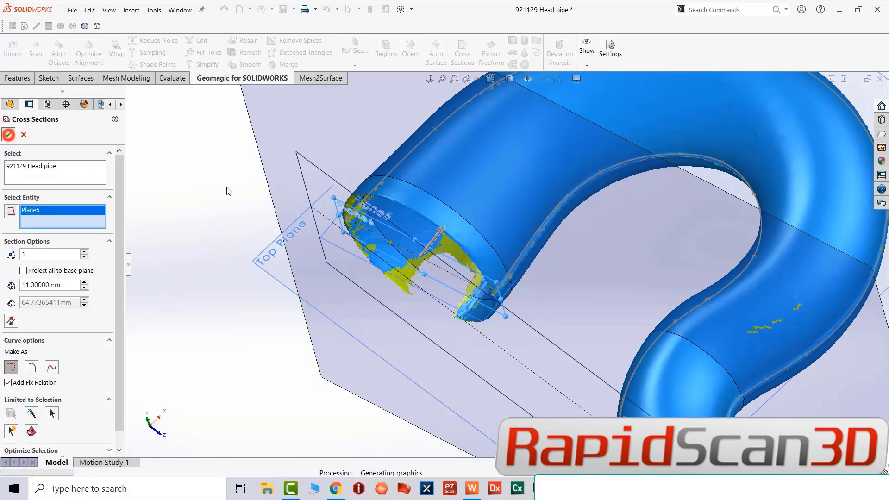
click(8, 134)
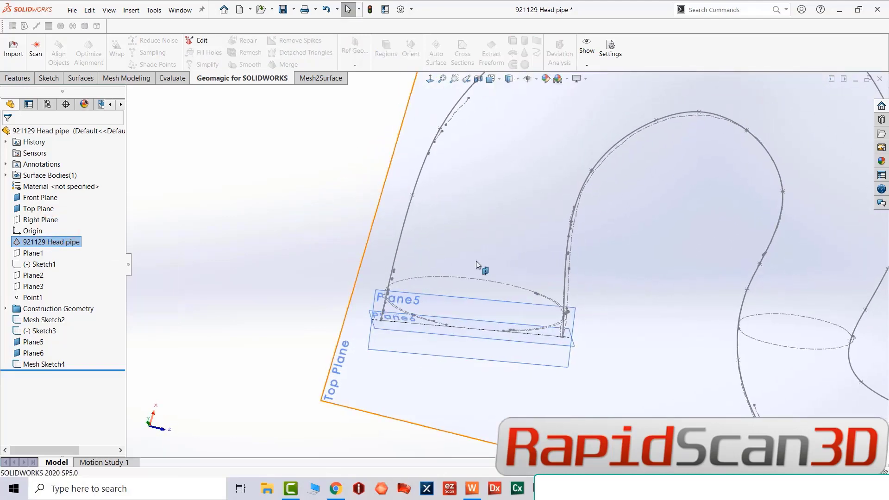
Select Plane6 and view it straight on to see the pipe-end profile
click(378, 312)
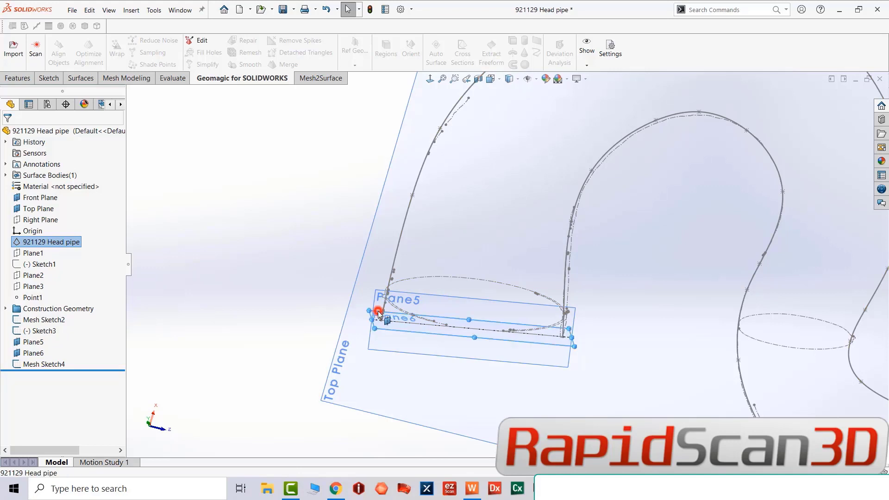
click(398, 317)
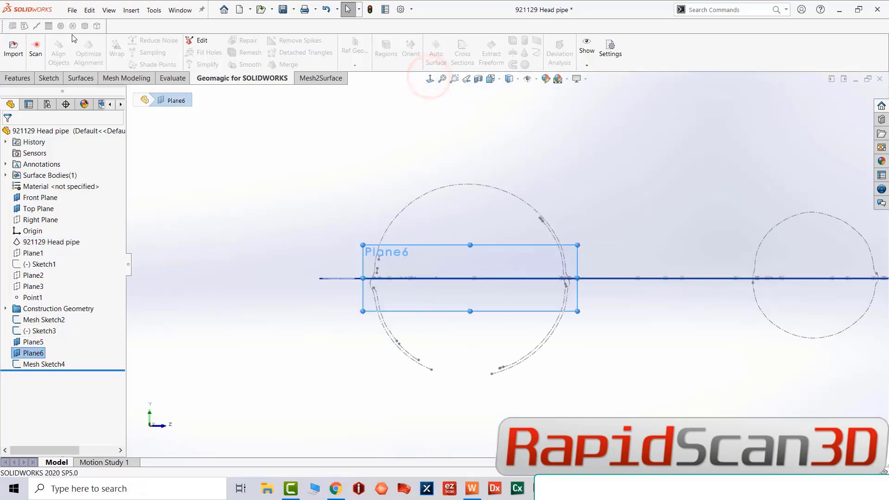
Sketch an arc on Plane6 with both endpoints on the section line
click(49, 78)
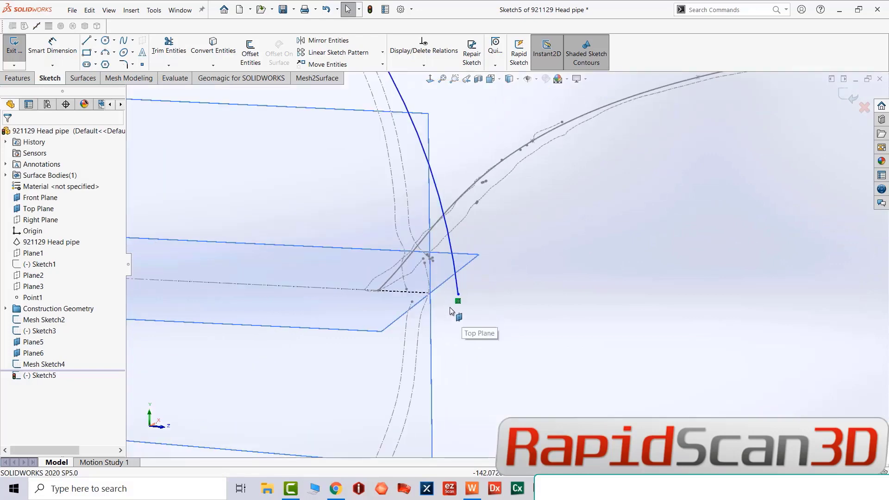
click(458, 300)
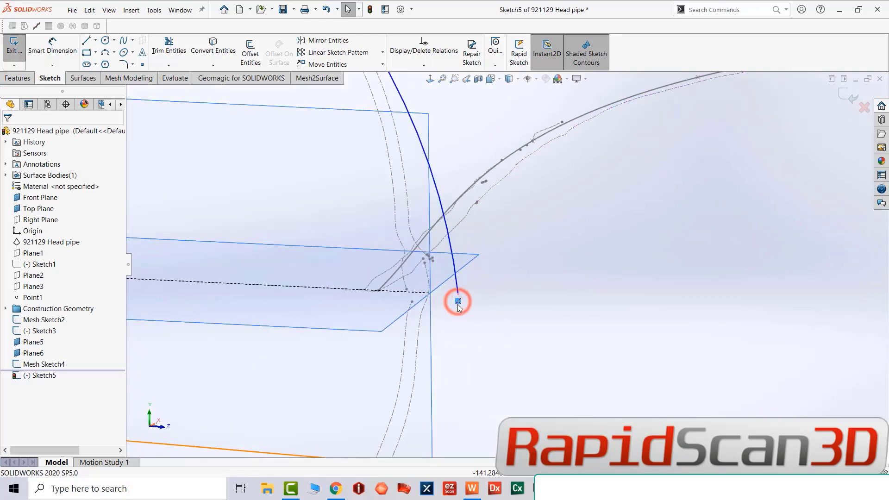
click(459, 301)
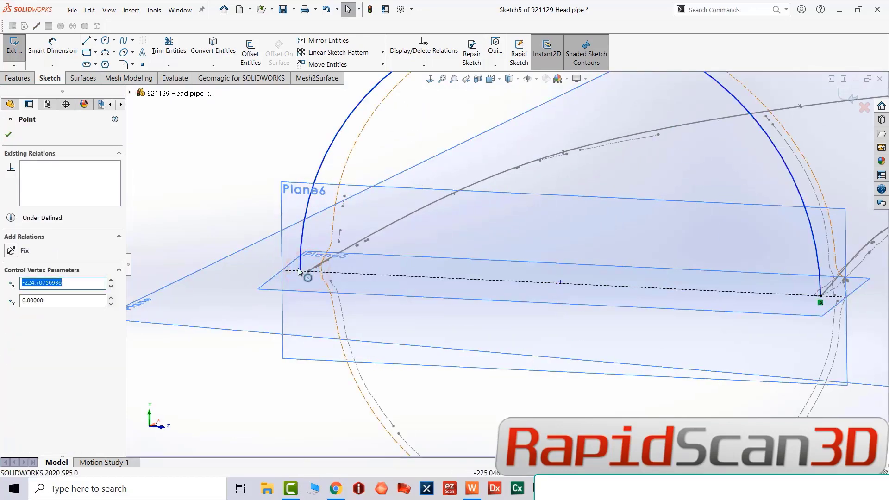
Drag the arc endpoints onto the section circle and close Sketch5
drag(304, 277, 311, 276)
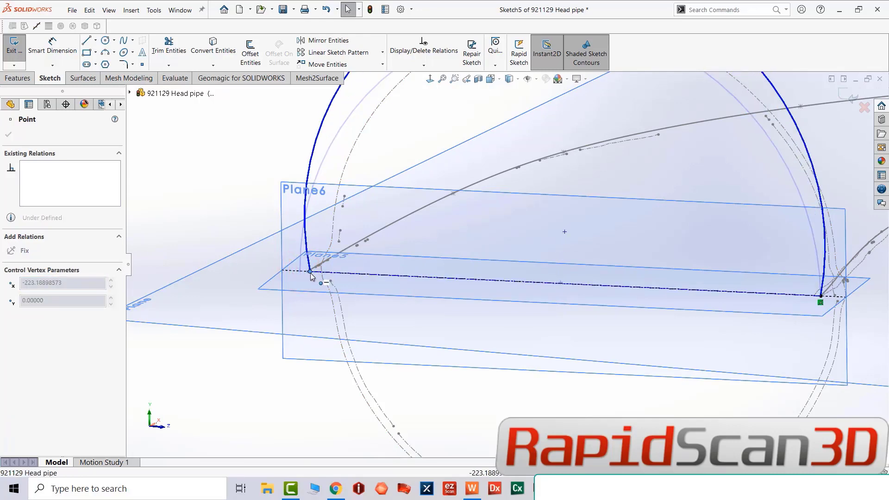
click(310, 271)
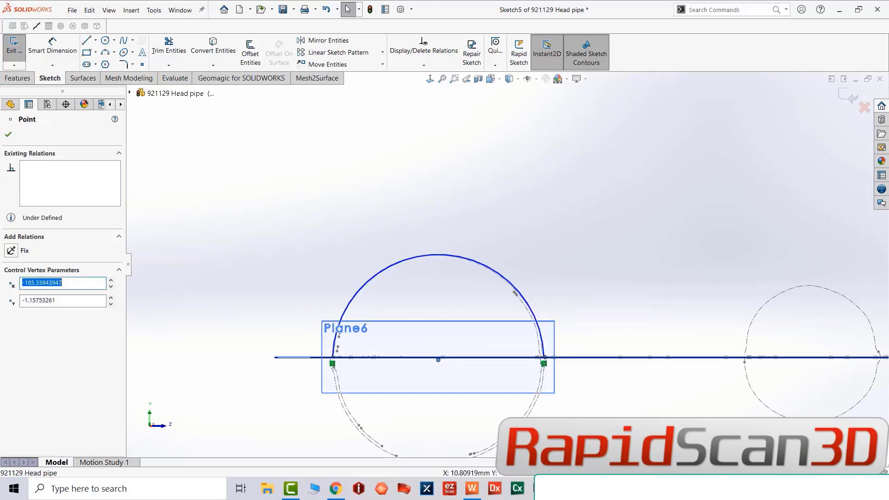
click(13, 51)
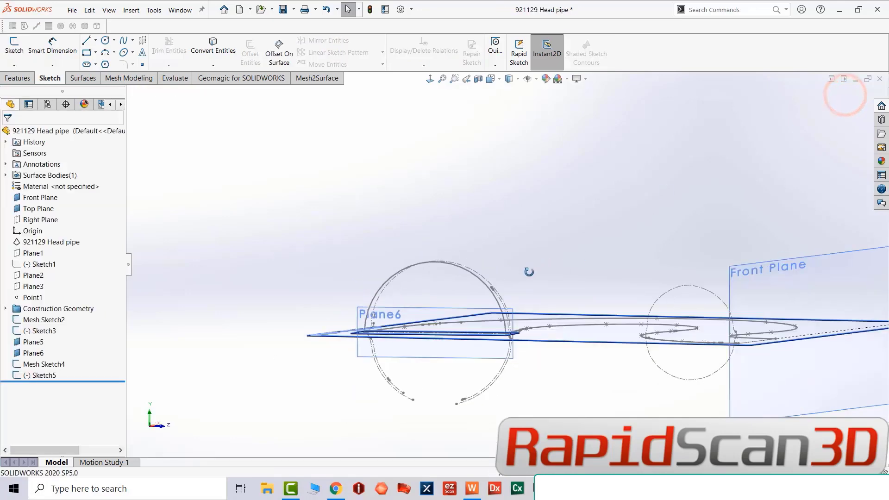
Orbit to the whole pipe, select Front Plane and show the mesh body from its tree menu
drag(527, 272, 567, 358)
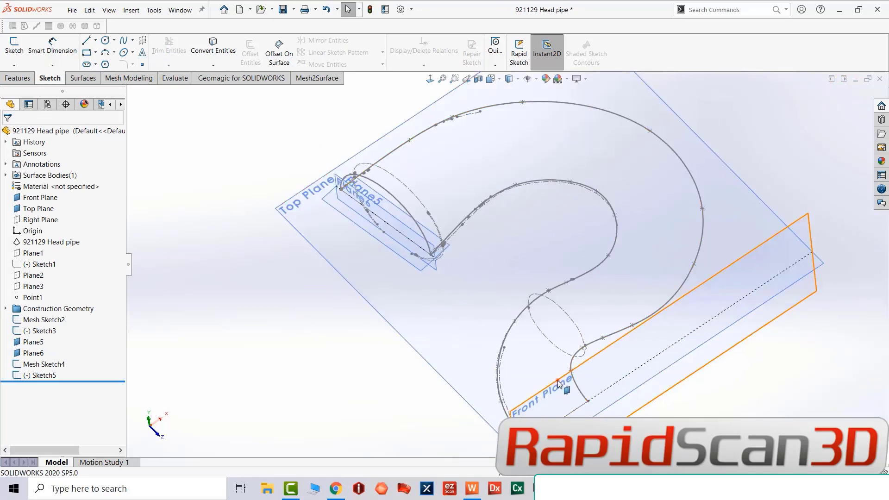
click(40, 197)
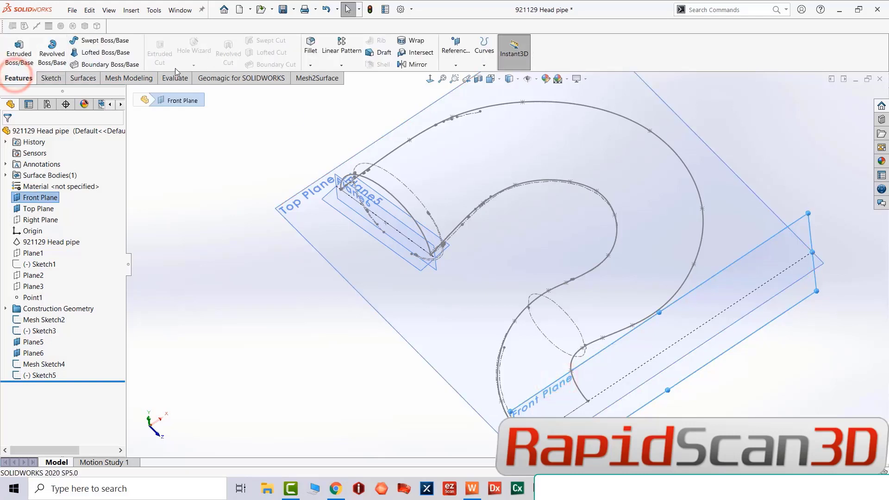
click(240, 78)
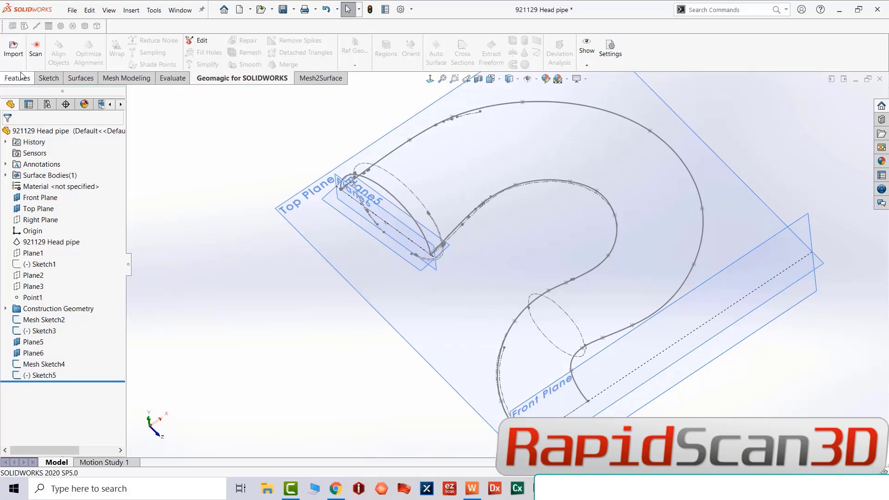
mouse_move(12, 50)
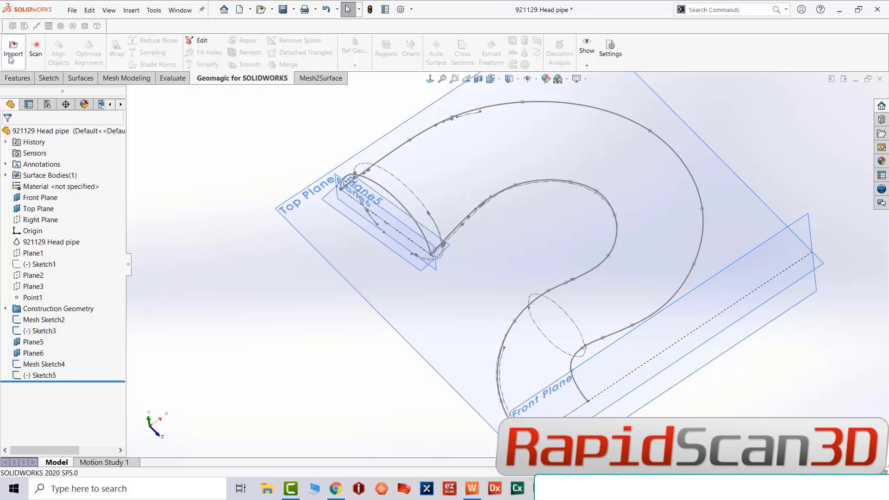
right_click(51, 242)
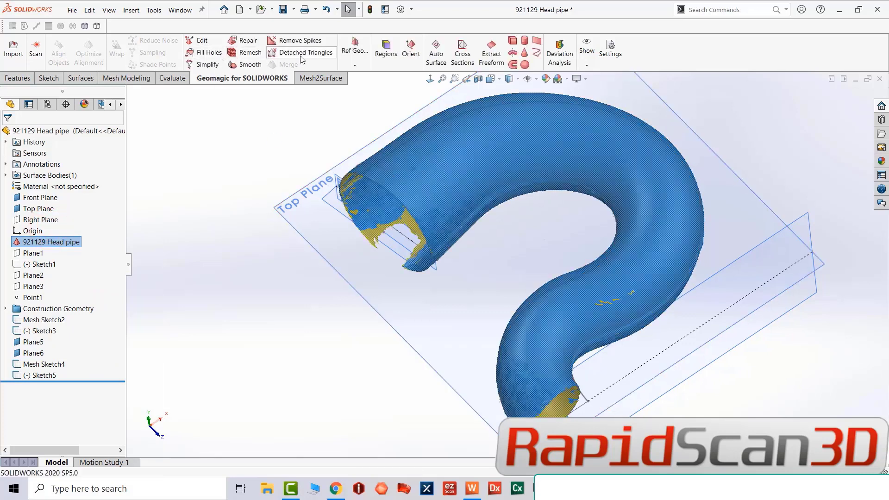
Cut a Front Plane cross section of the scanned pipe mesh, then hide the mesh
click(461, 50)
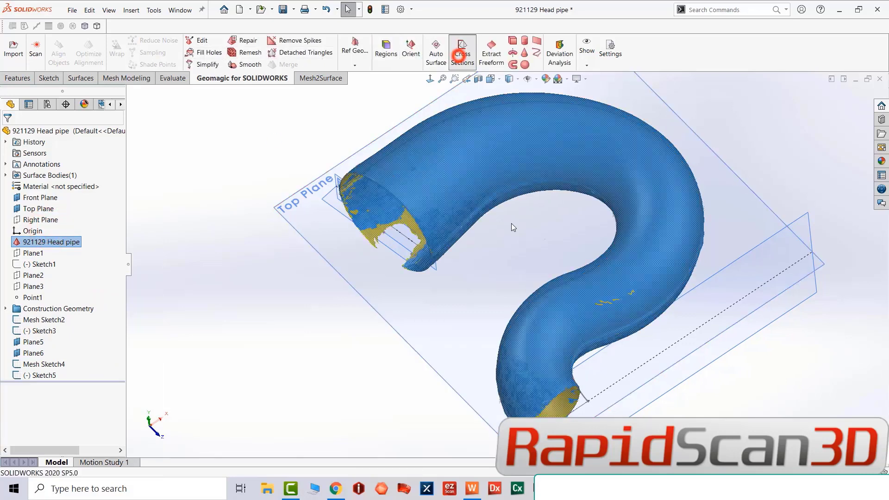
click(462, 50)
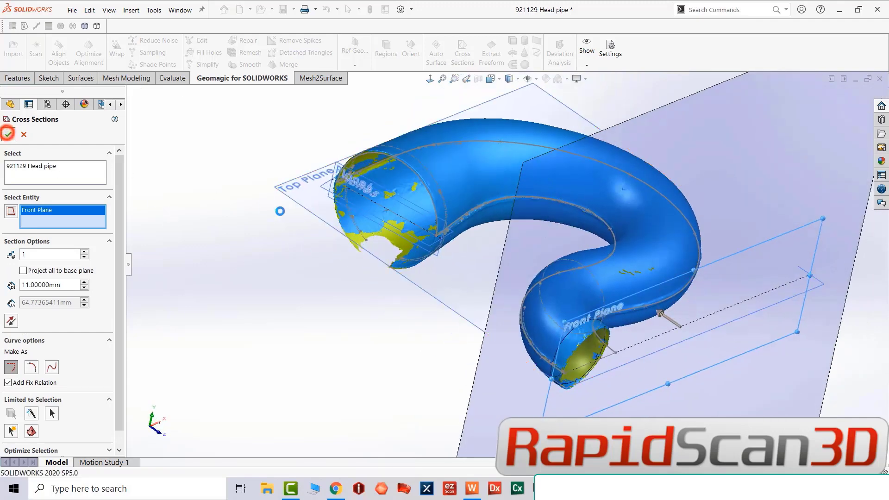
click(8, 134)
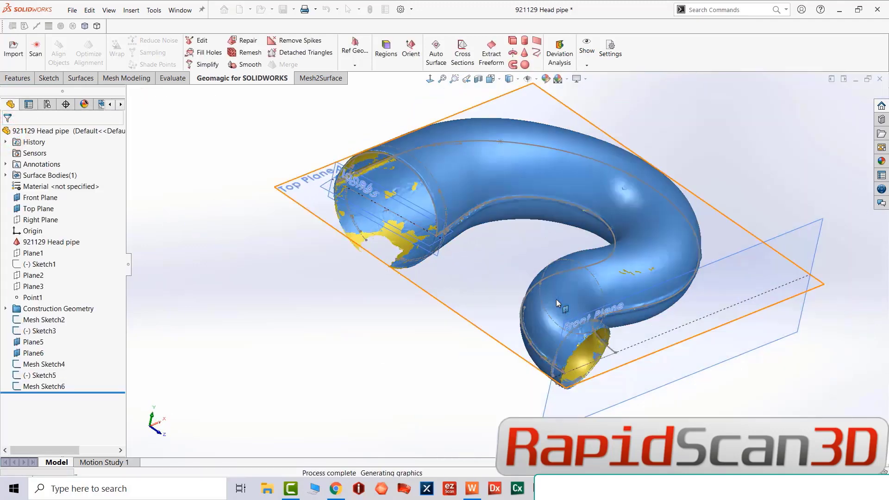
right_click(56, 242)
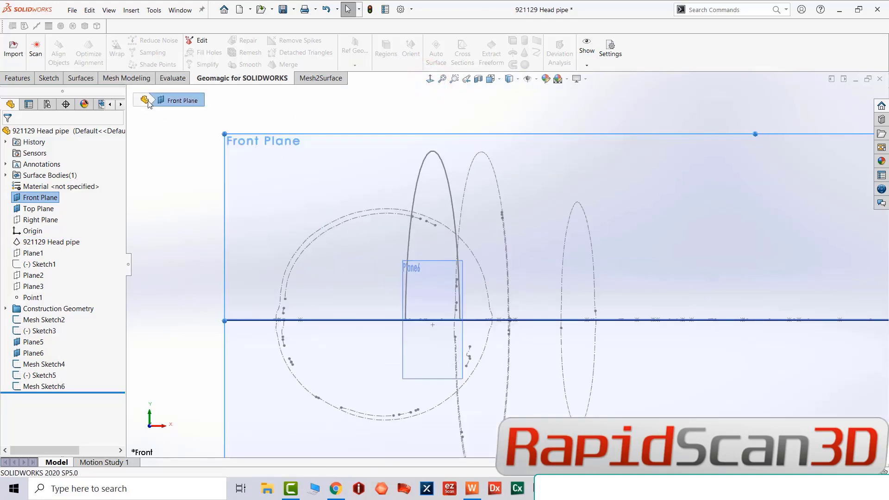
Draw the half-circle arc and make its end coincident with Point12@Sketch3
click(49, 78)
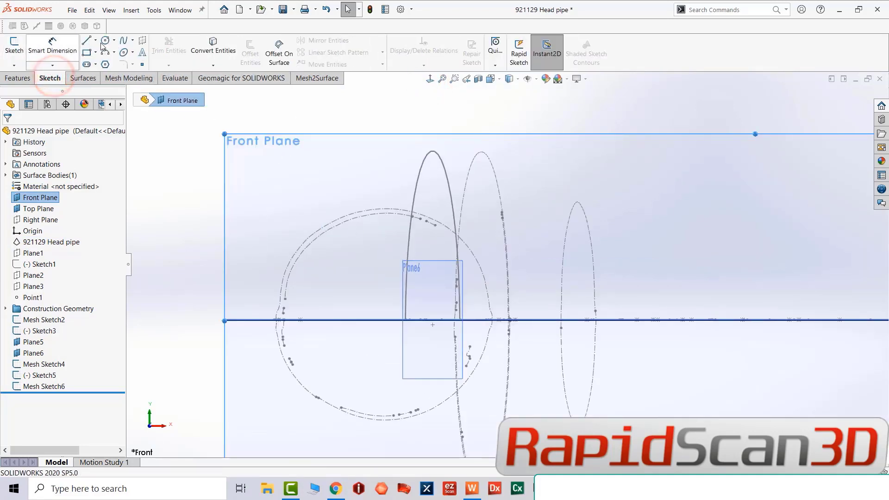
click(115, 40)
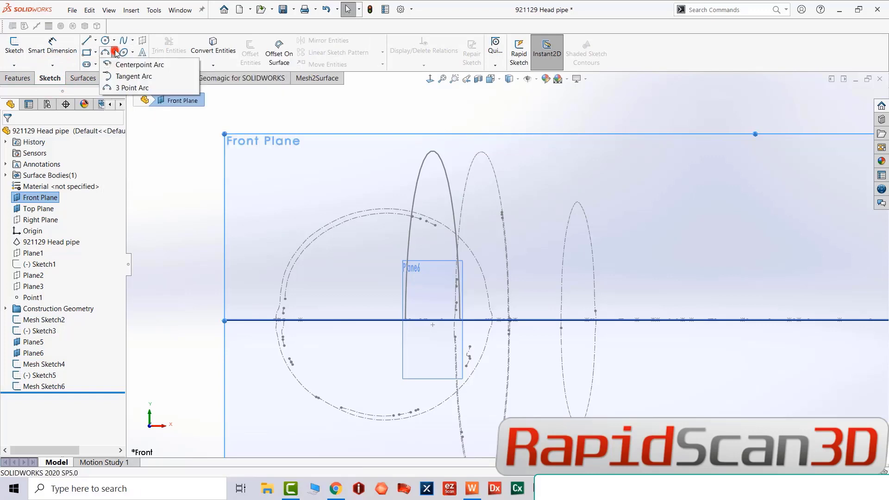
click(139, 64)
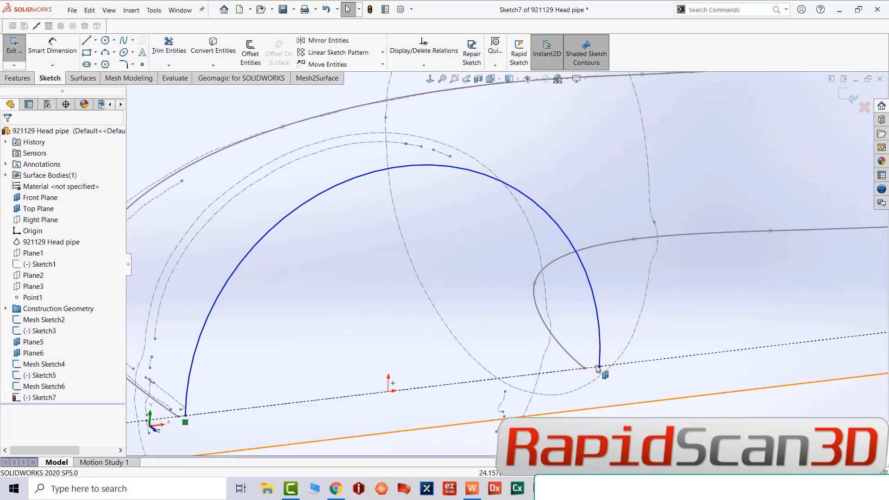
click(585, 368)
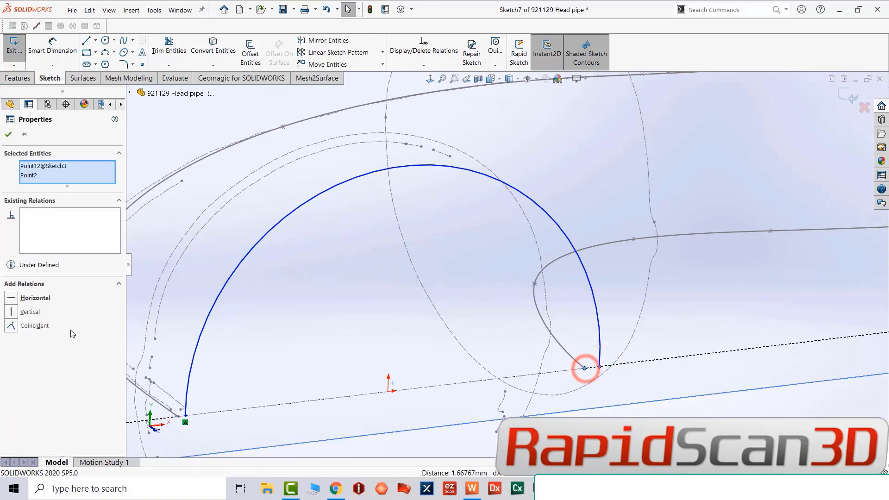
click(34, 325)
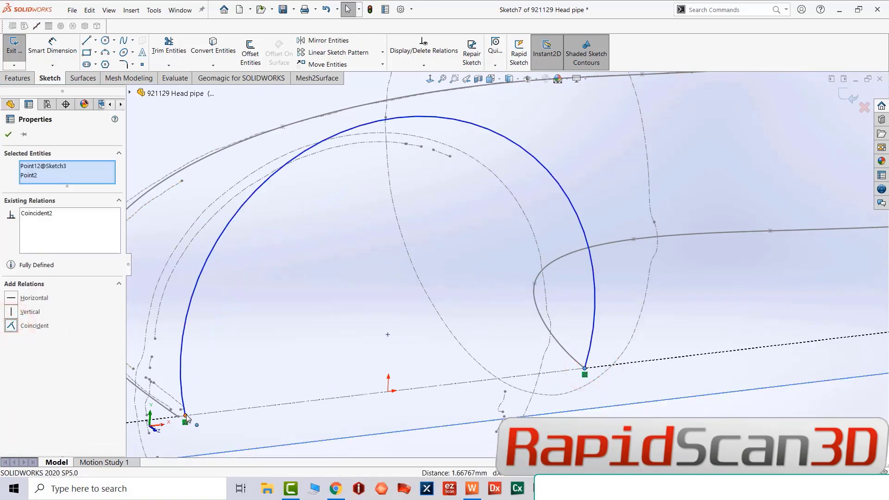
click(185, 416)
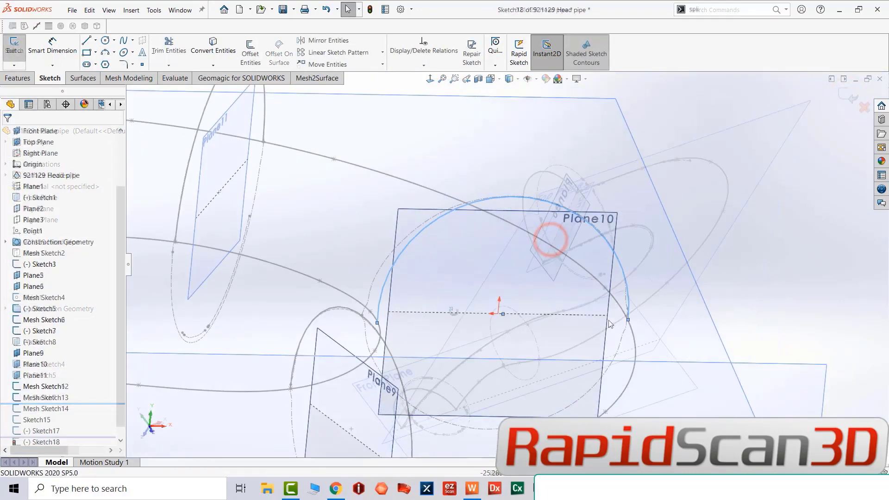
Reshape the Sketch18 arc on Plane10 to meet the mesh section outline and exit the sketch
click(390, 321)
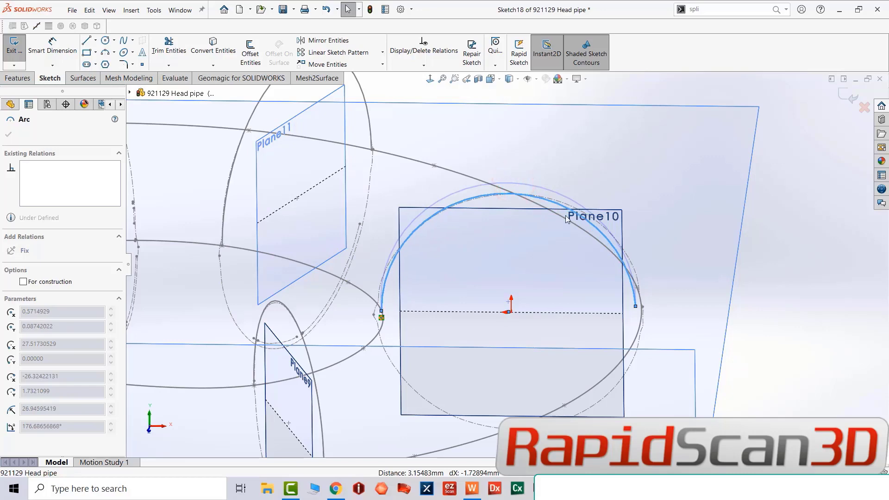
click(641, 315)
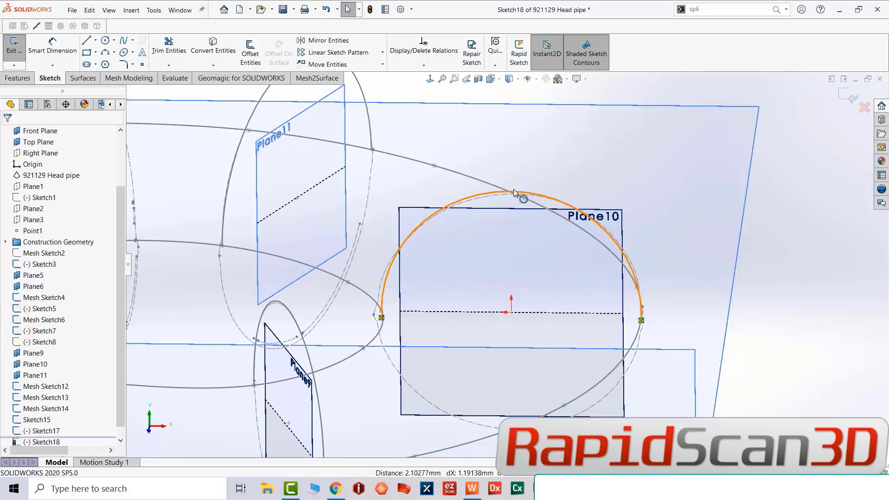
click(508, 190)
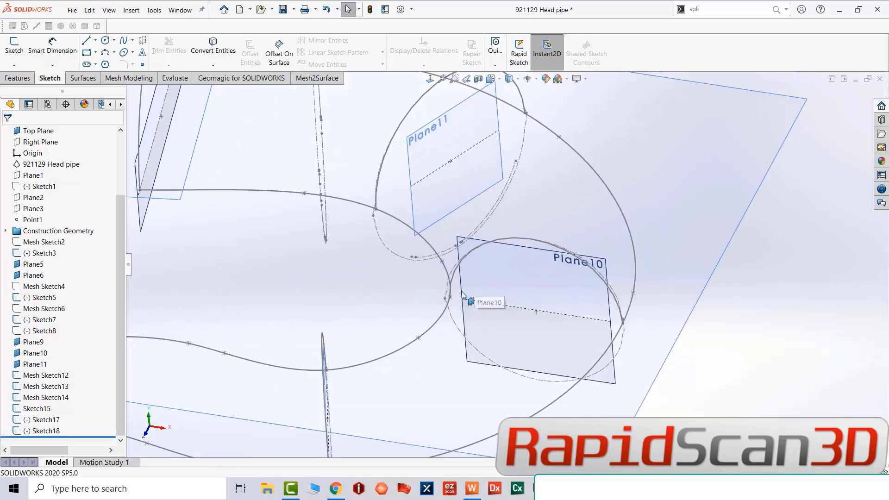
Start a lofted surface through profiles Sketch5, Sketch17 and the following pipe sections
click(82, 78)
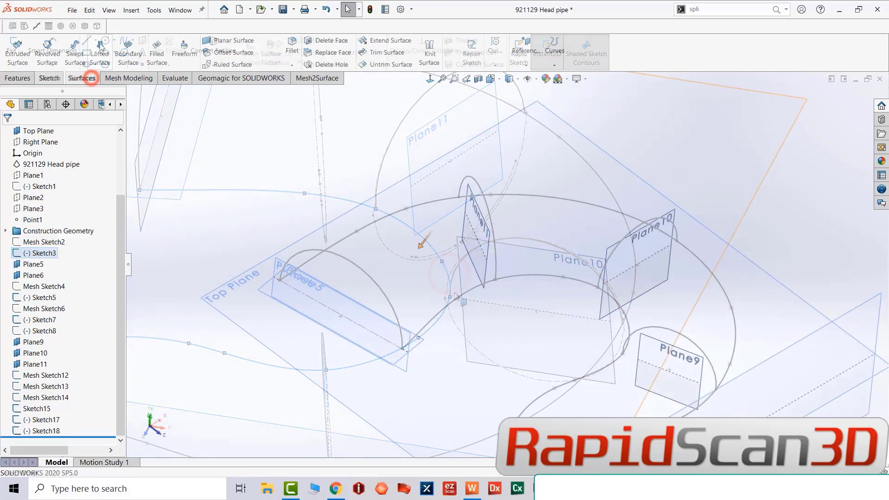
click(99, 48)
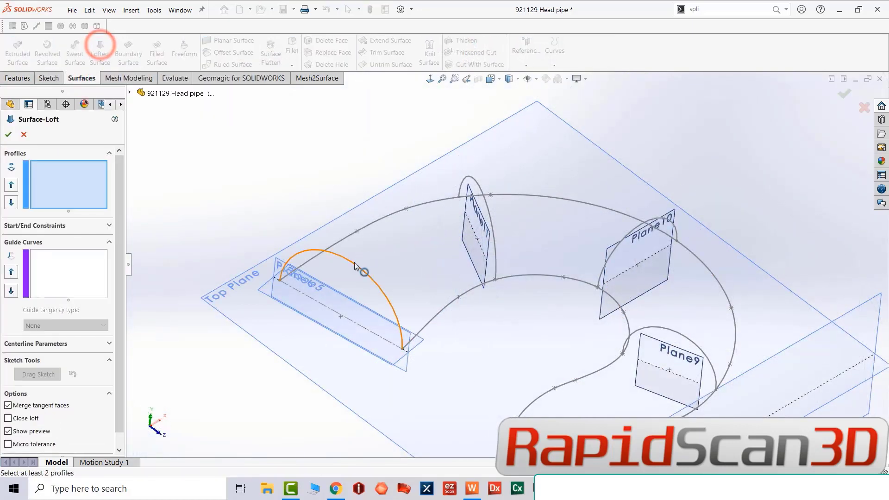
click(474, 187)
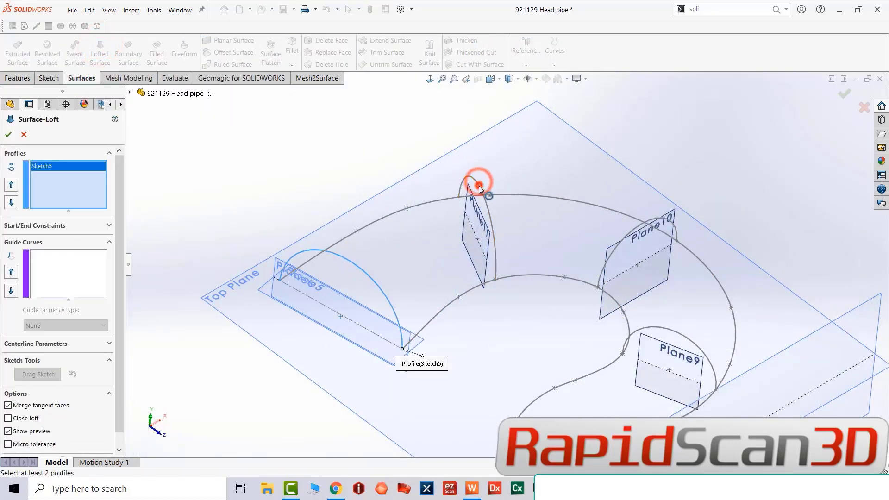
click(476, 196)
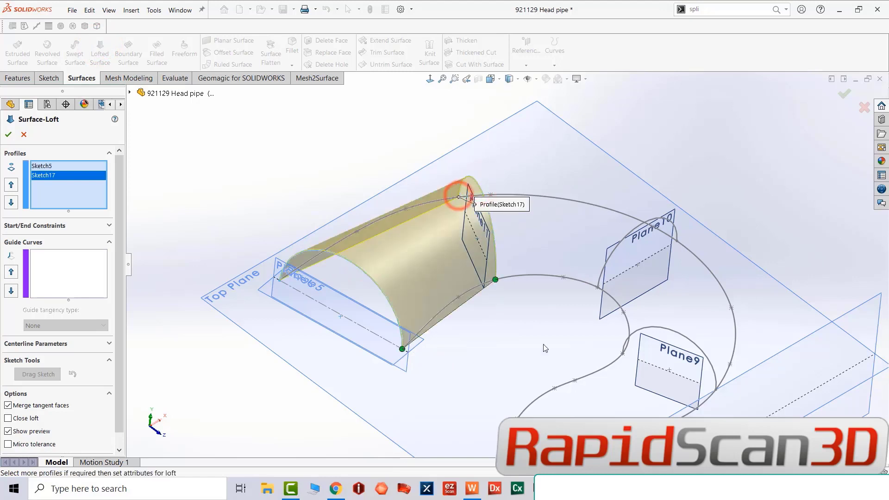
mouse_move(604, 283)
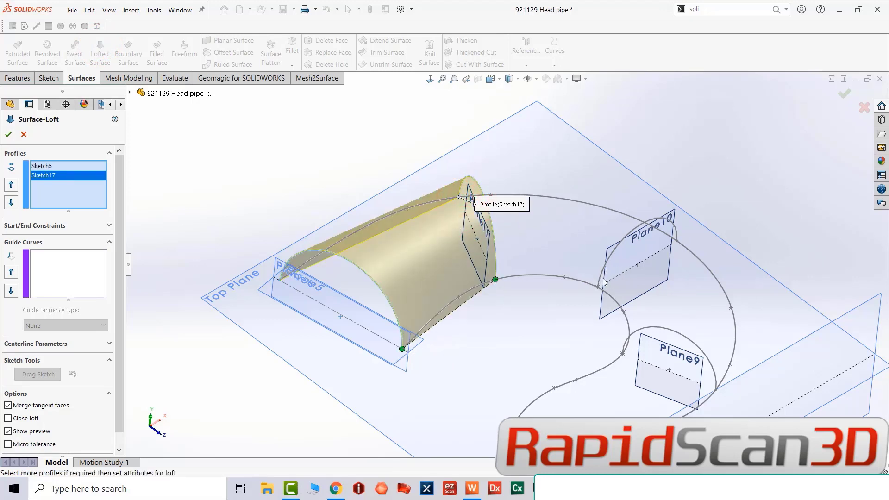
click(597, 285)
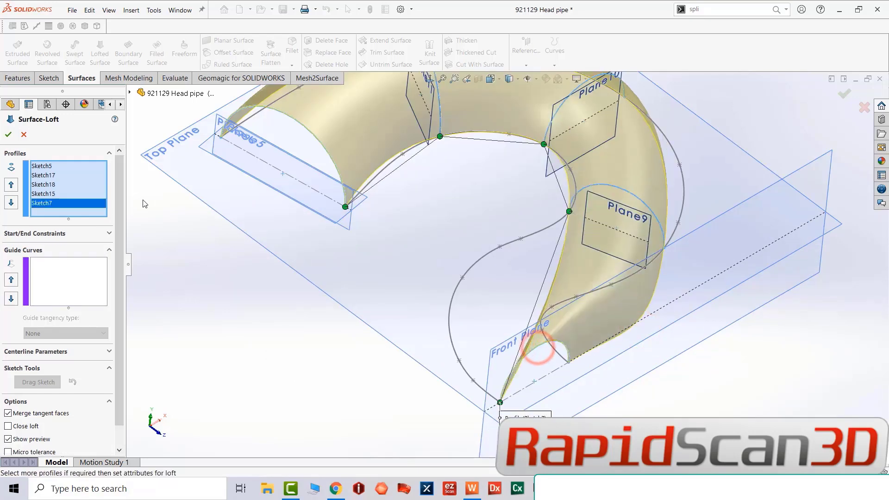
Guide the loft along the pipe's side curve to form the half-pipe surface
click(455, 292)
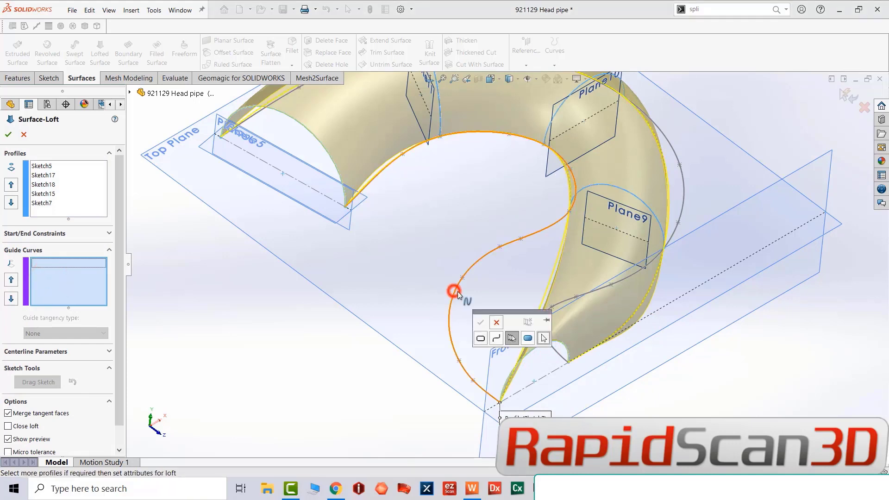
click(457, 289)
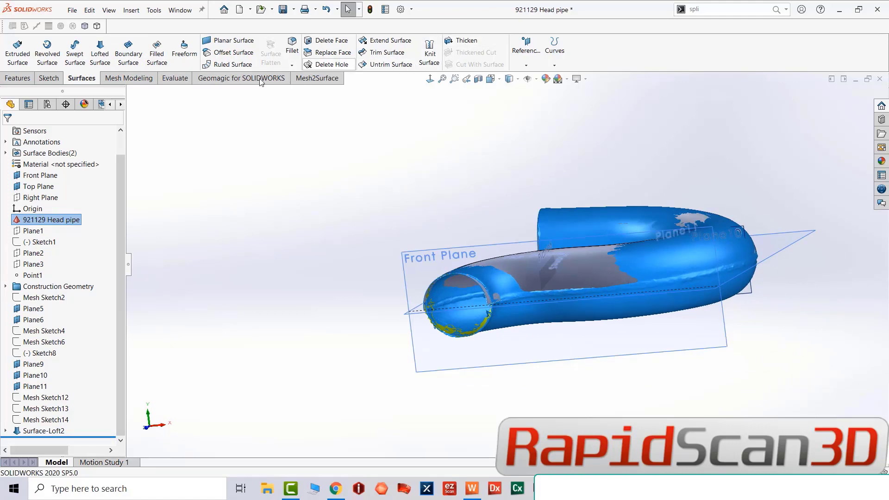
Mirror the Surface-Loft2 body about the Top Plane, excluding the mesh
click(18, 78)
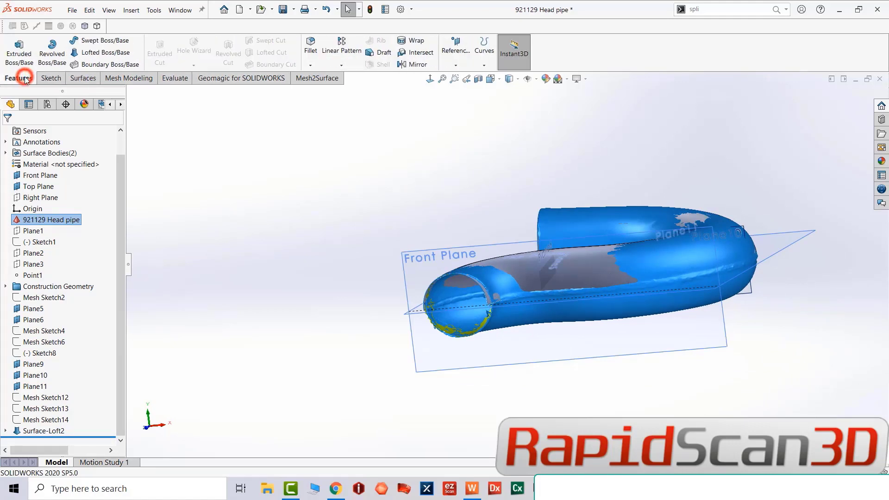
click(414, 64)
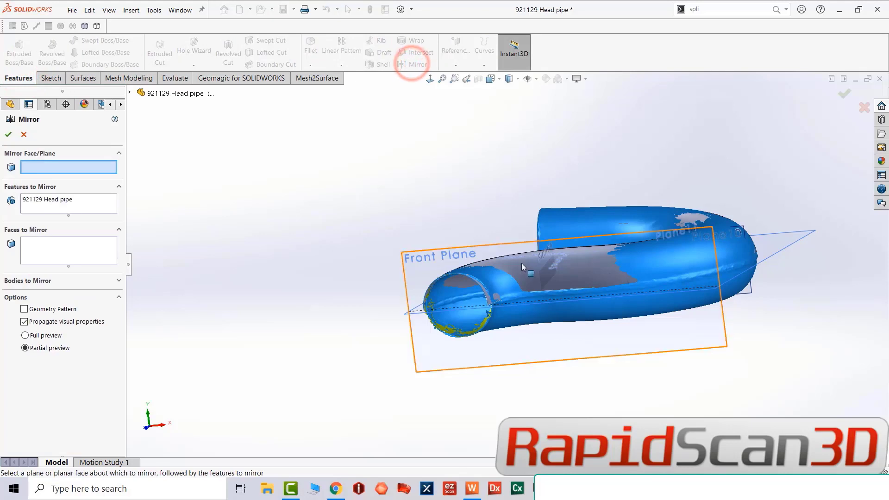
click(67, 166)
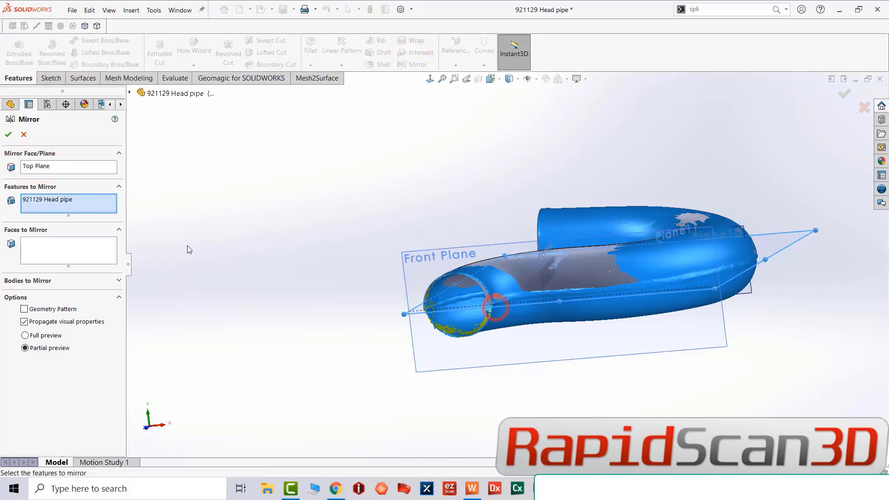
click(51, 203)
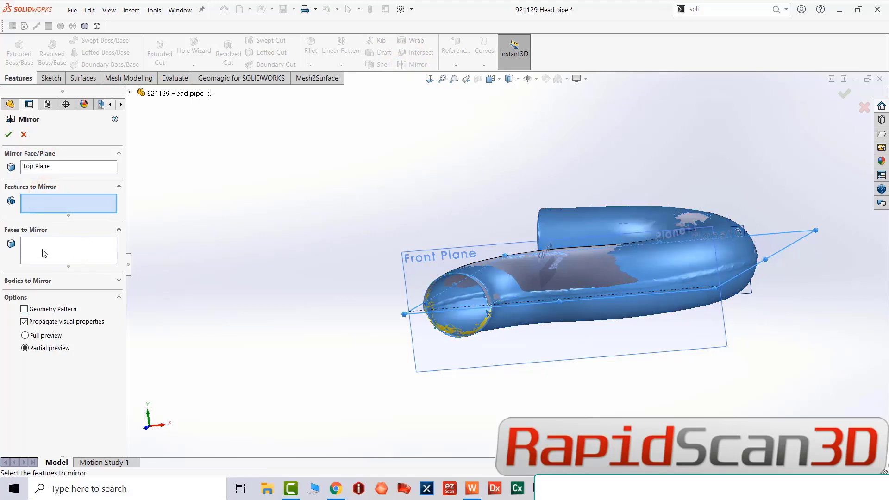
click(570, 262)
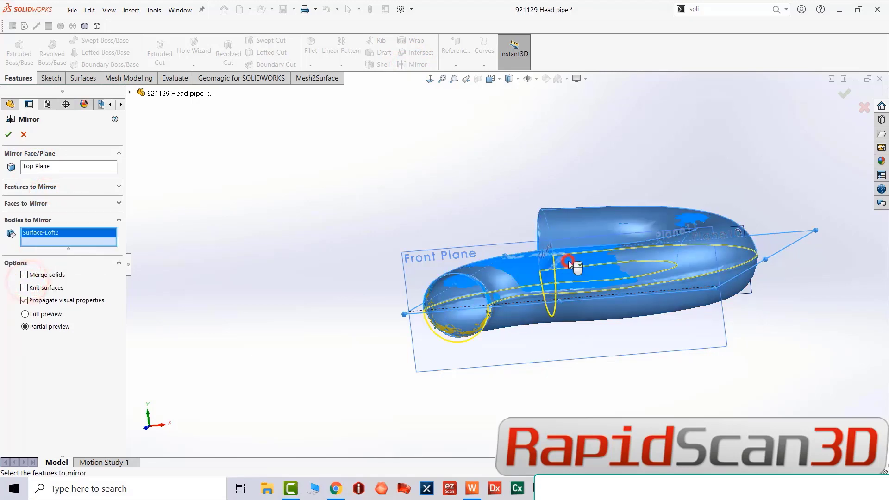
click(8, 134)
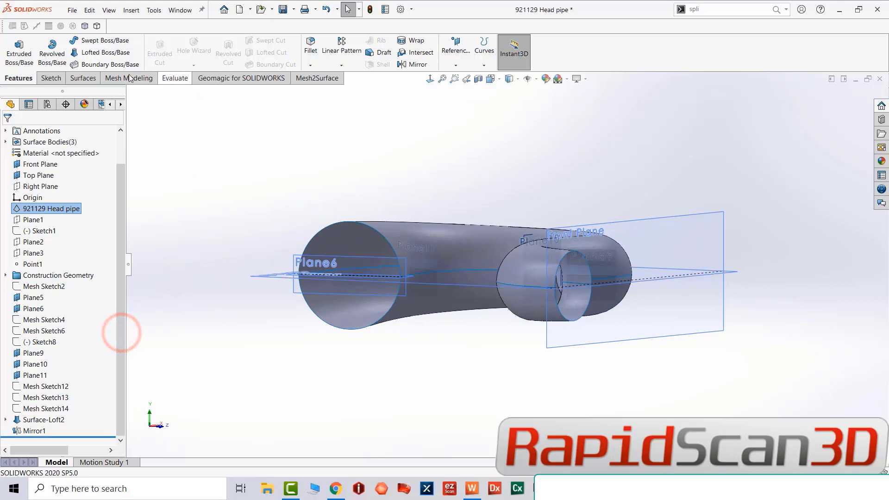
Knit Surface-Loft2 and Mirror1 into one tube surface, Surface-Knit2
click(83, 77)
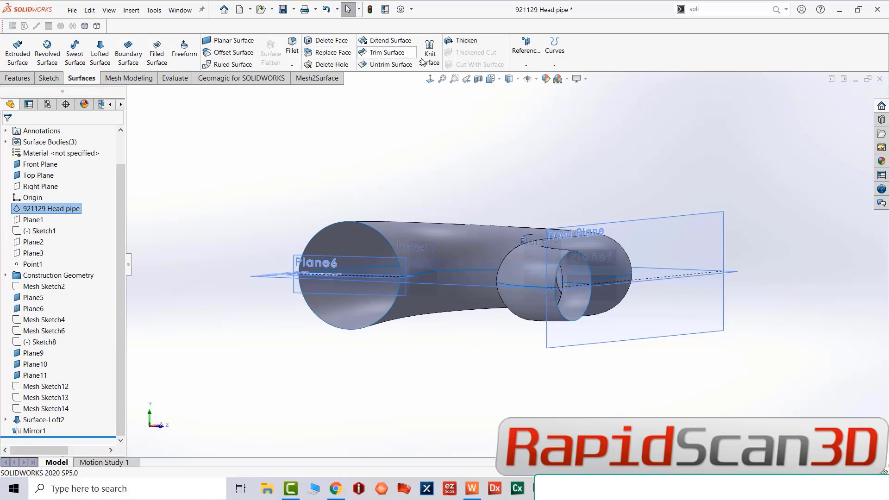
click(429, 50)
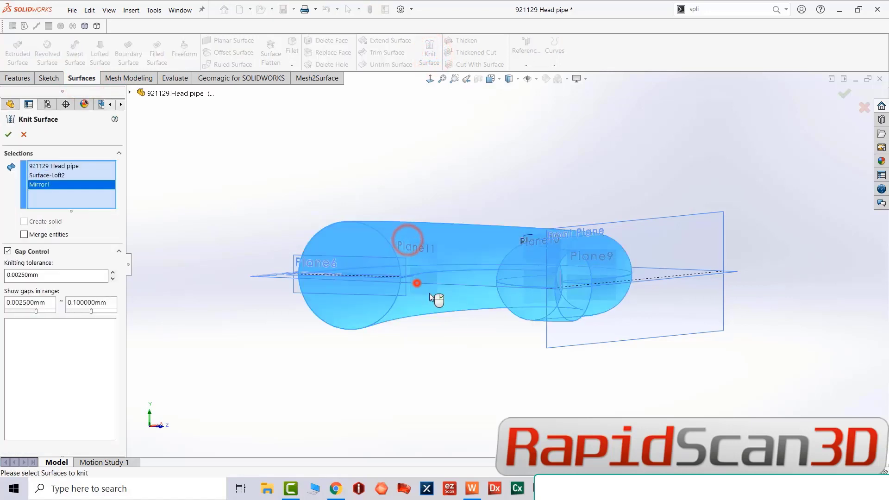
click(24, 234)
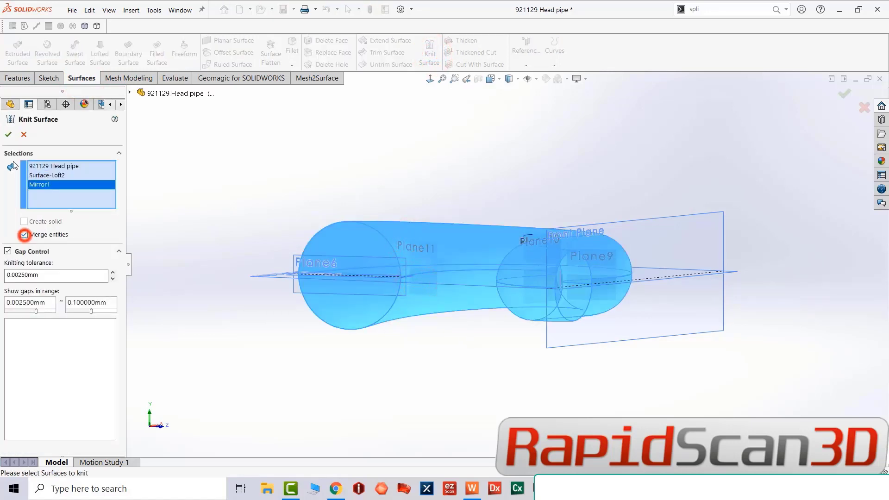
click(24, 235)
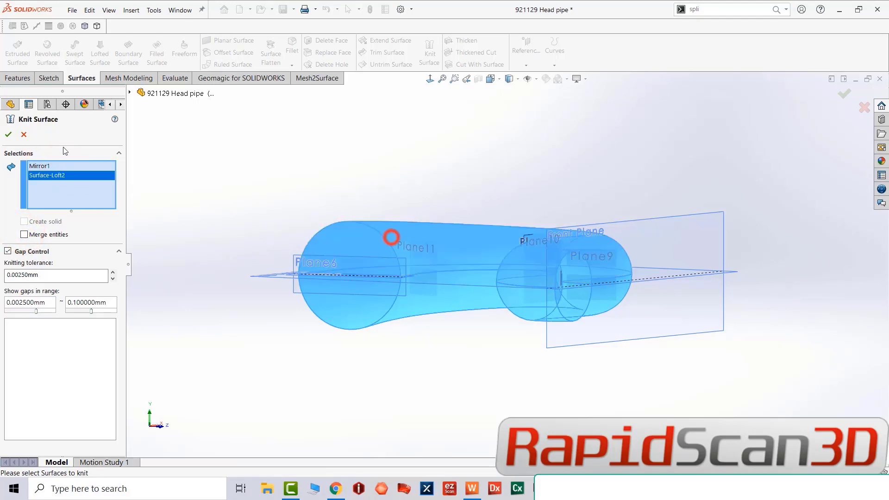
click(8, 134)
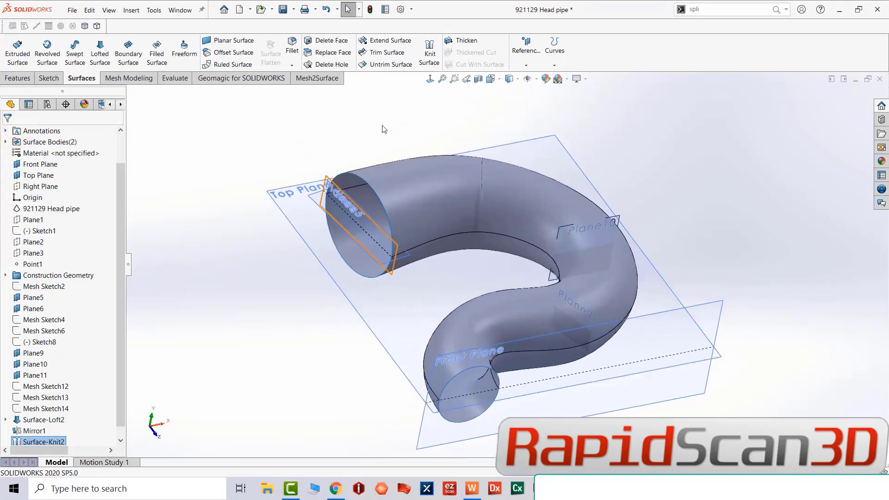
Thicken Surface-Knit2 by 1.00000mm into a solid walled pipe
click(466, 40)
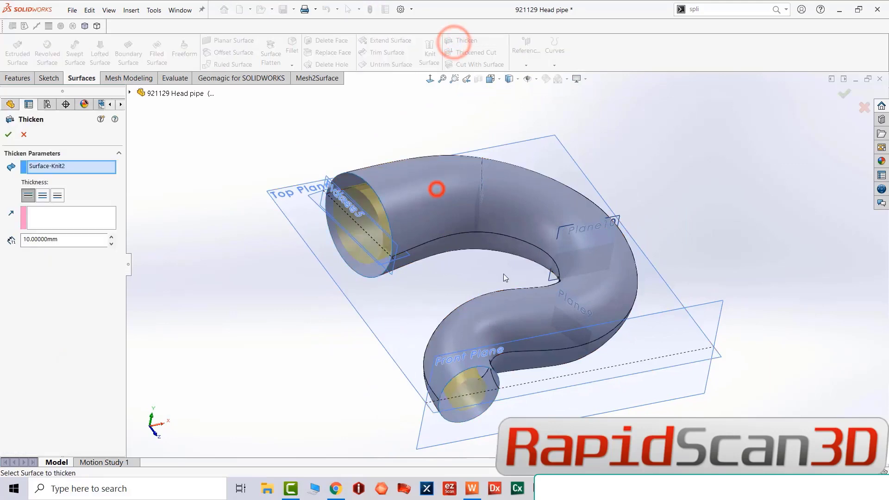
click(59, 239)
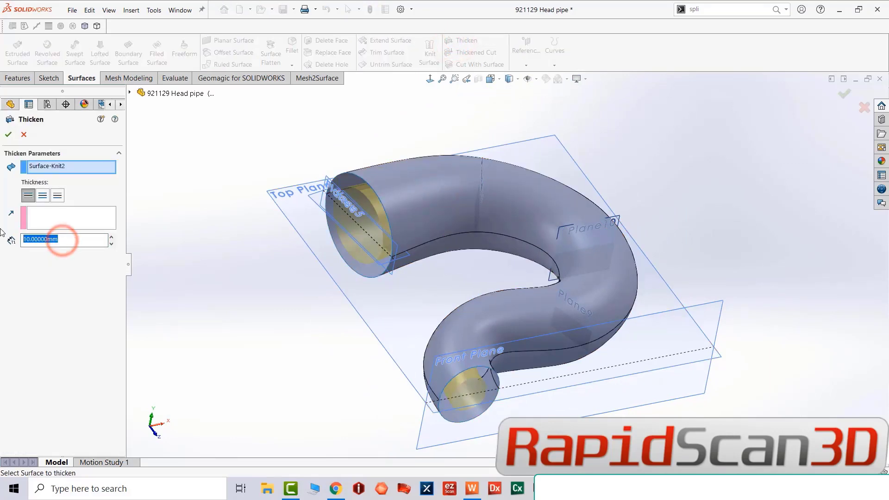
text(1.00000mm)
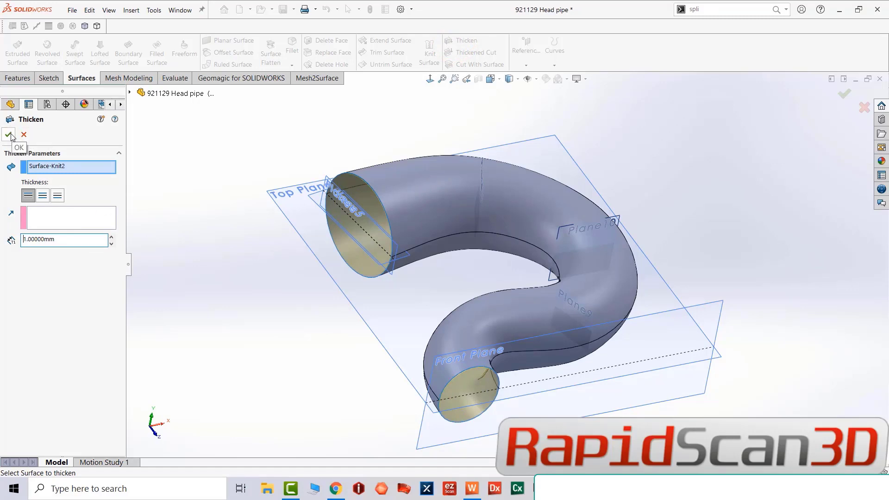
click(9, 134)
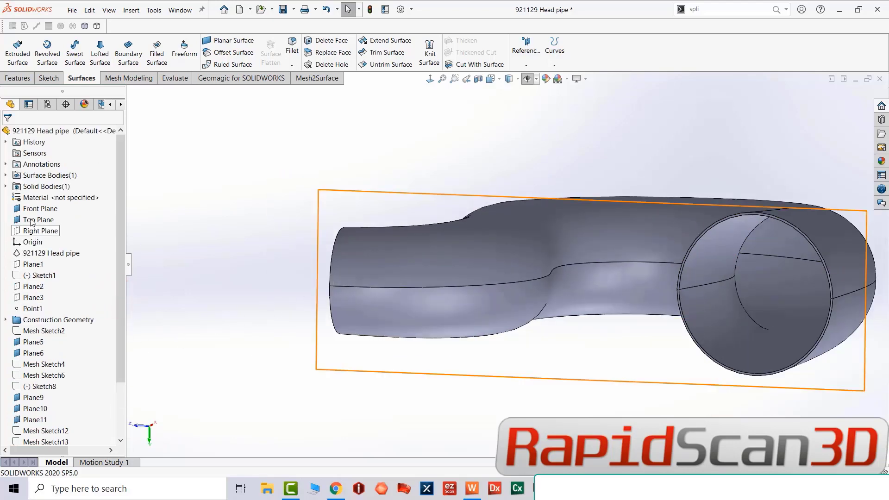
Sketch a small bead profile circle on the Front Plane at the pipe's seam edge
click(39, 221)
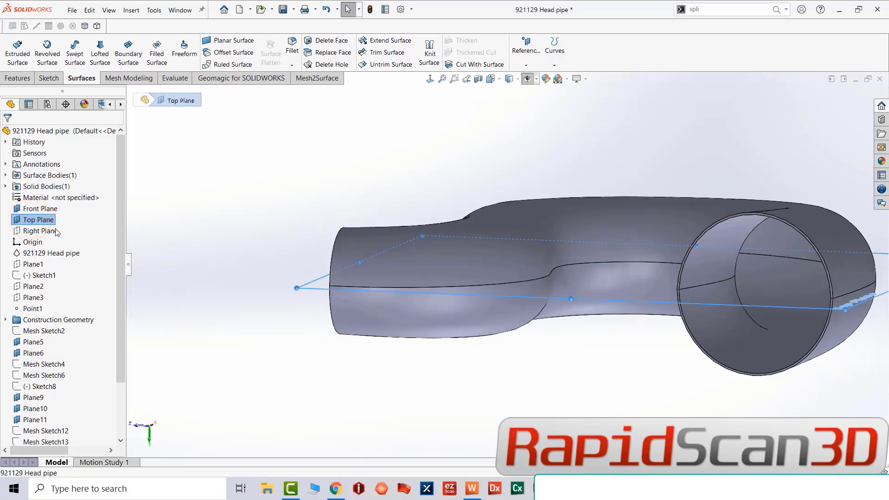
click(41, 208)
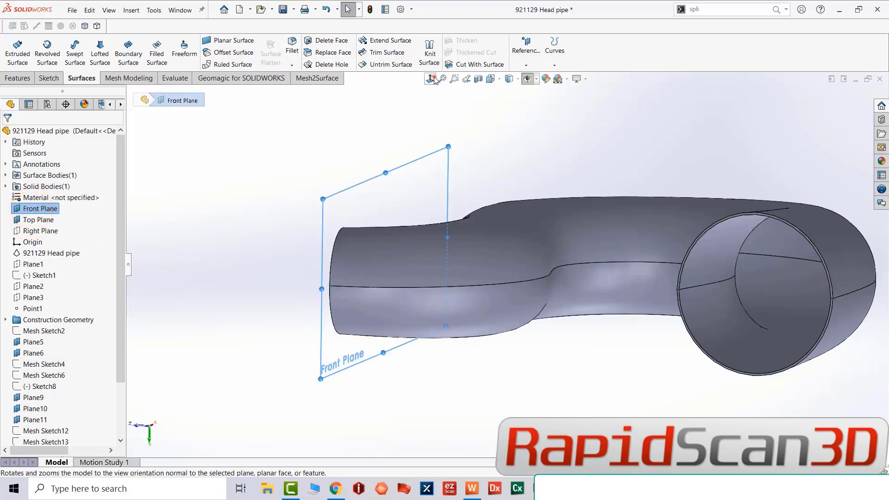
click(429, 79)
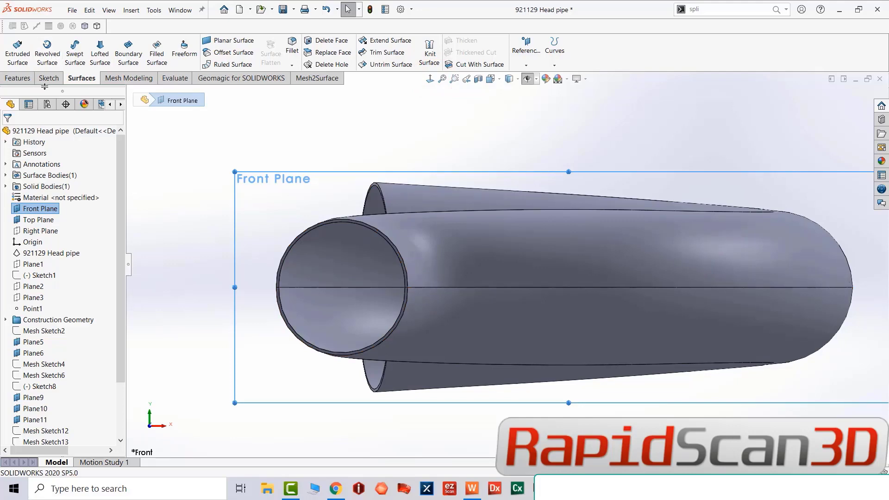
click(105, 40)
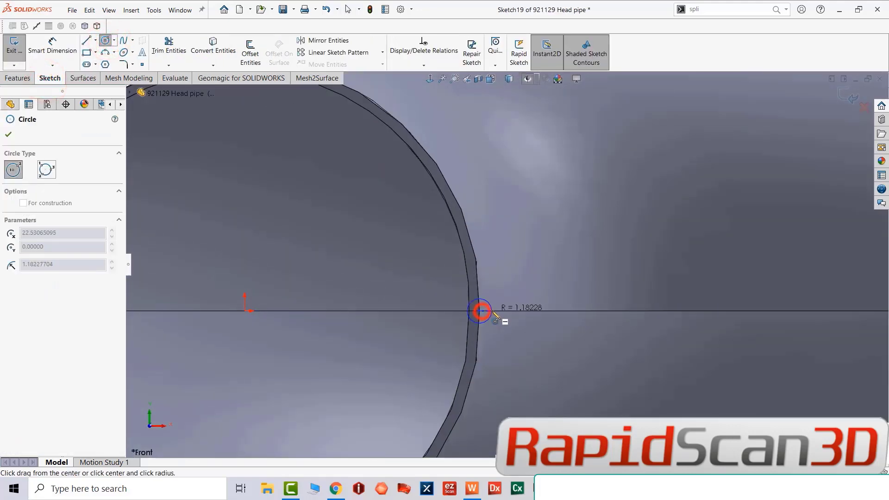
click(479, 311)
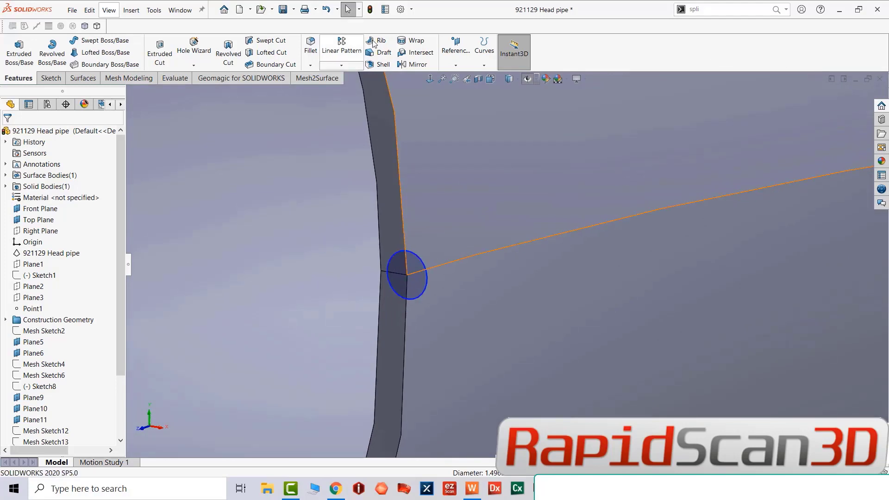
mouse_move(359, 118)
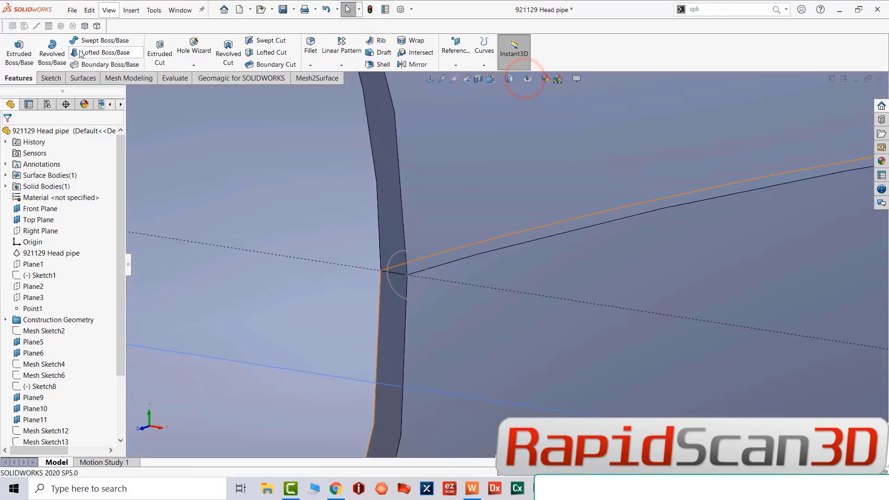
Sweep the circle along the seam edge to create weld bead Sweep1
click(89, 40)
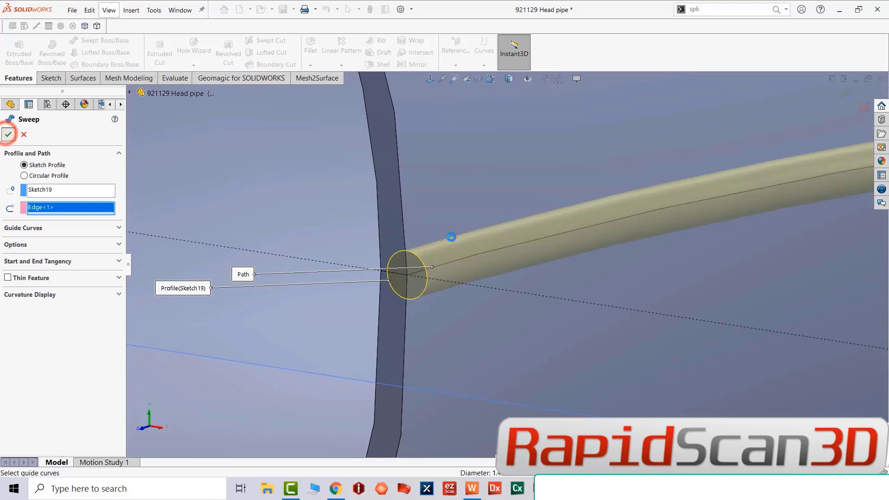
click(8, 135)
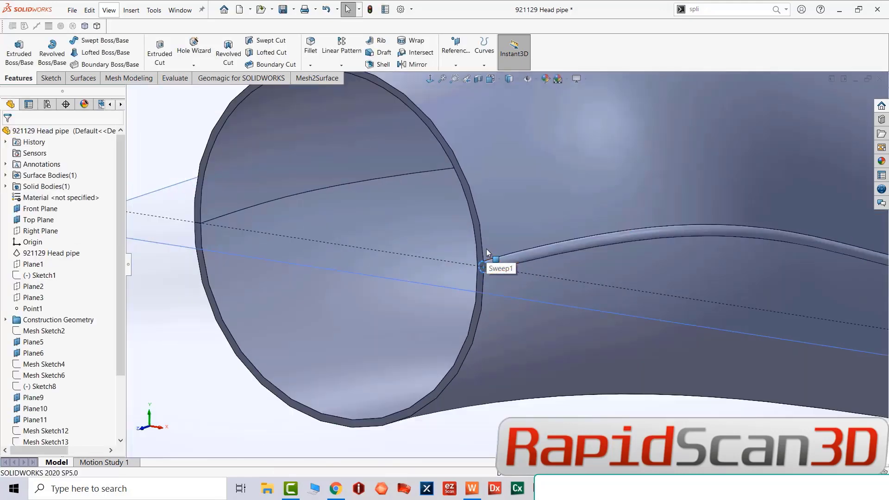
Sketch circle Sketch20 at the other seam end and sweep it along Edge<1> as Sweep2
scroll(up, 3)
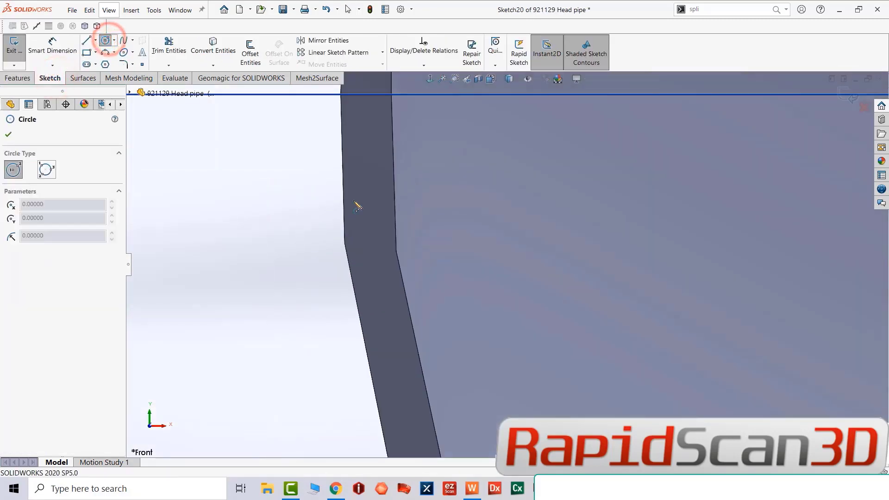
drag(421, 173, 433, 181)
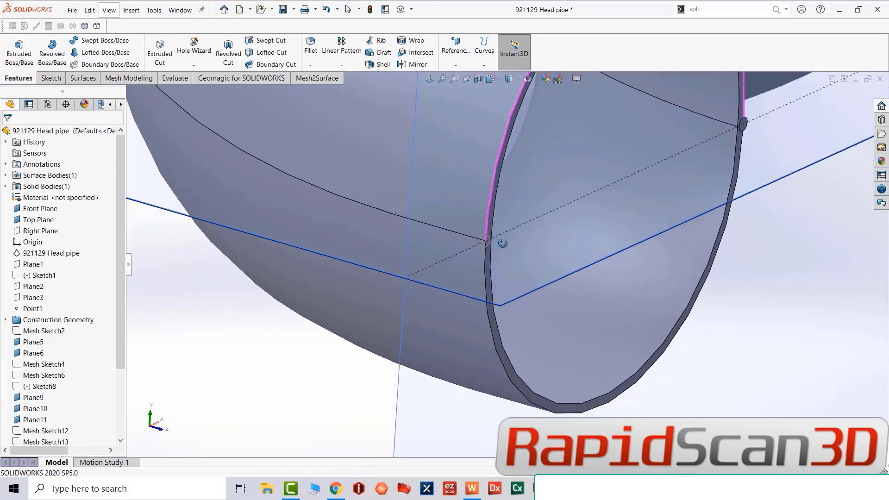
click(102, 39)
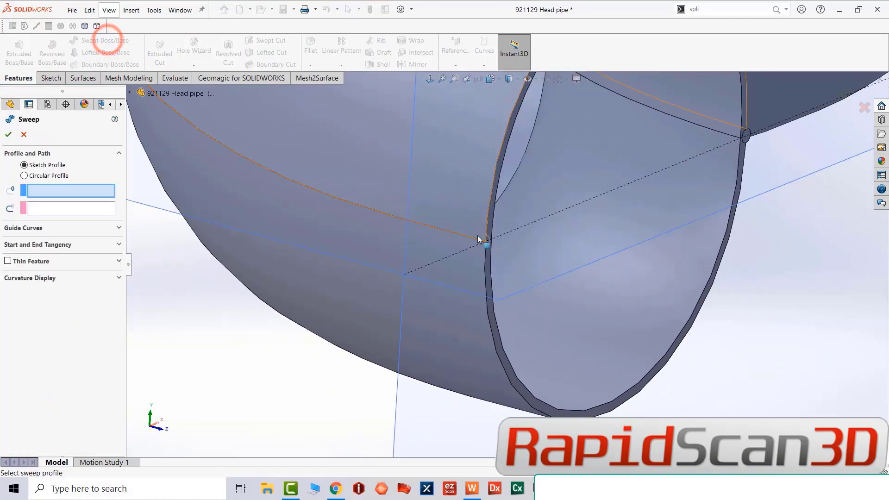
click(469, 236)
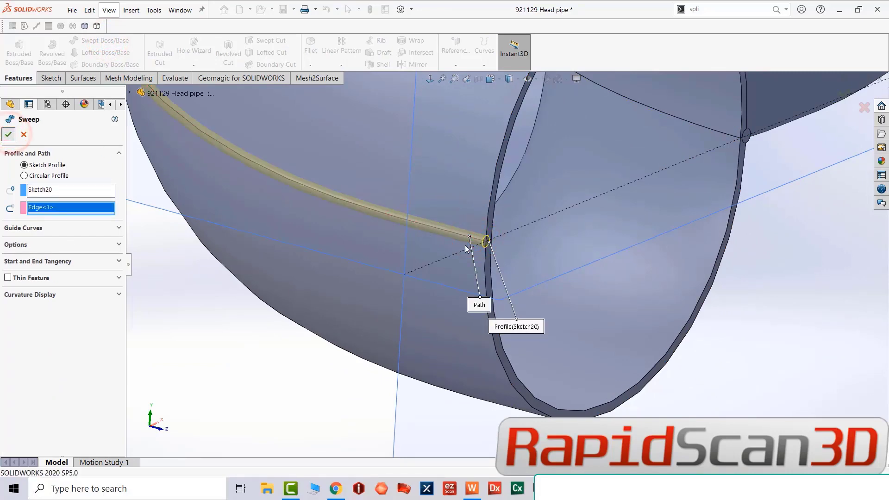
click(23, 134)
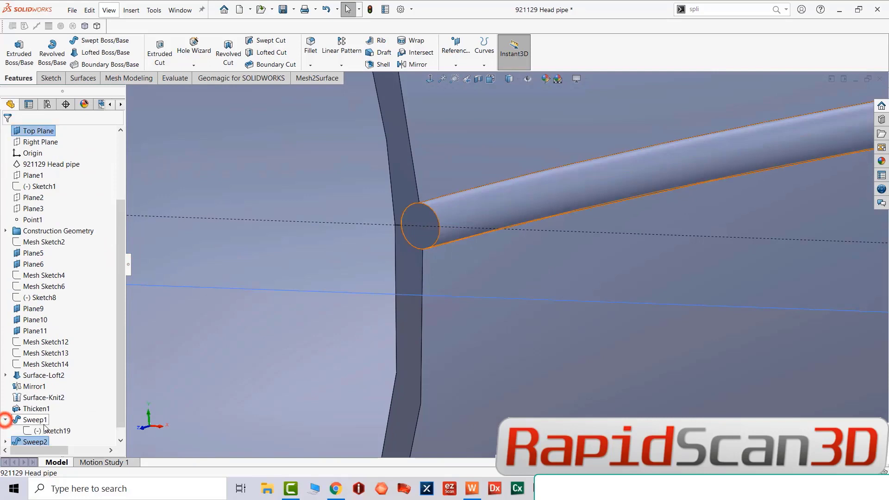
Dimension Sweep1's profile circle in Sketch19 to diameter 1 and rebuild the bead
double_click(52, 431)
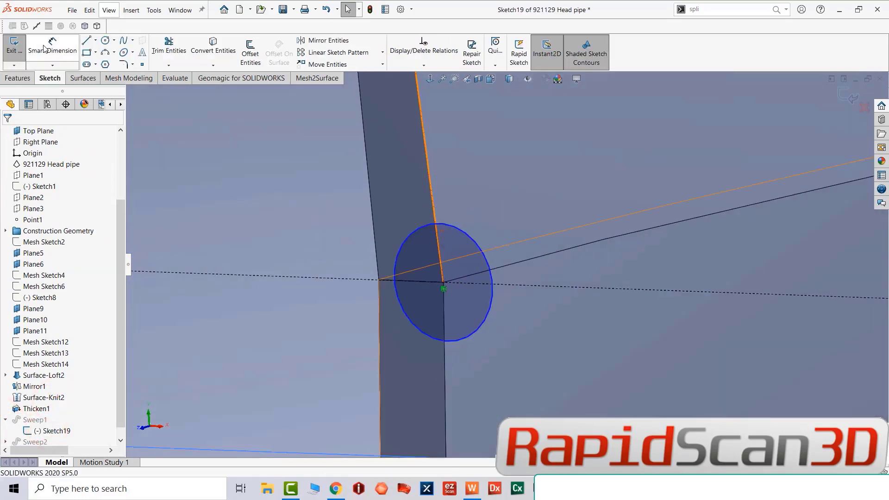
click(446, 227)
text(1)
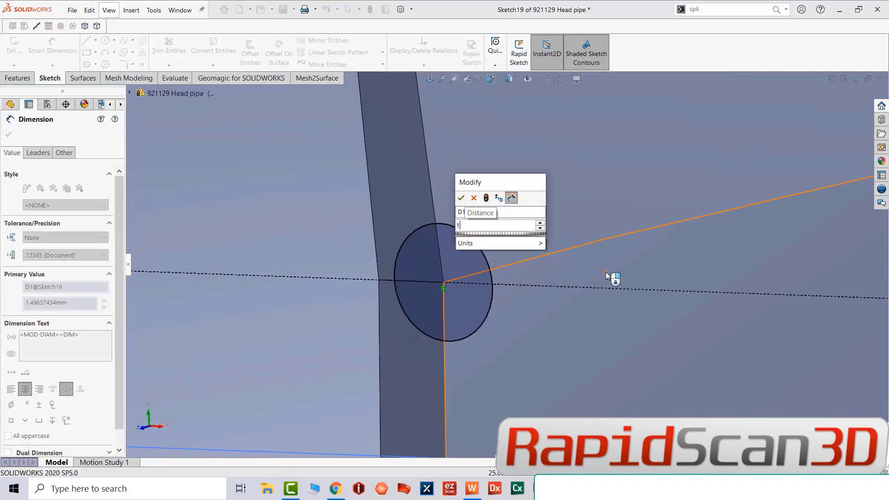
click(462, 197)
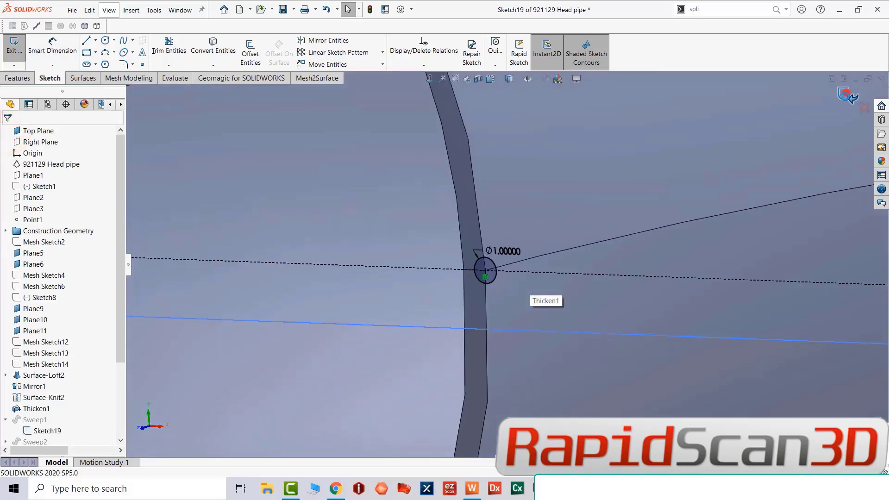
click(19, 78)
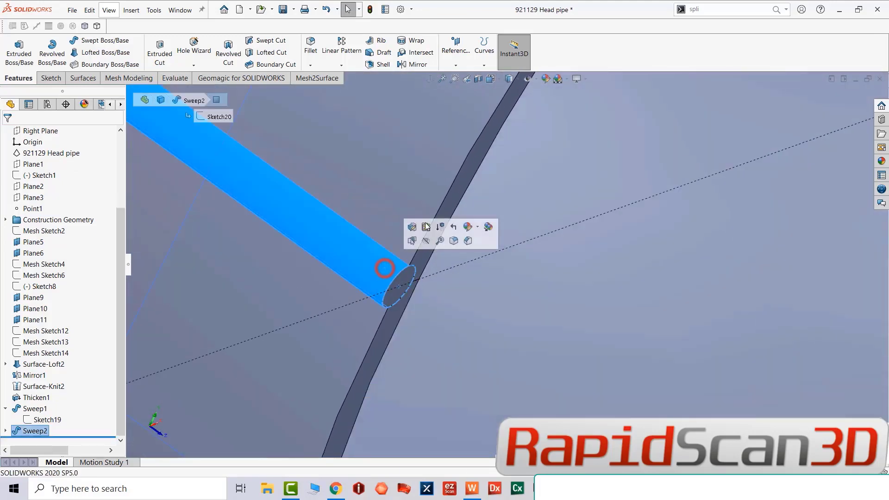
click(7, 420)
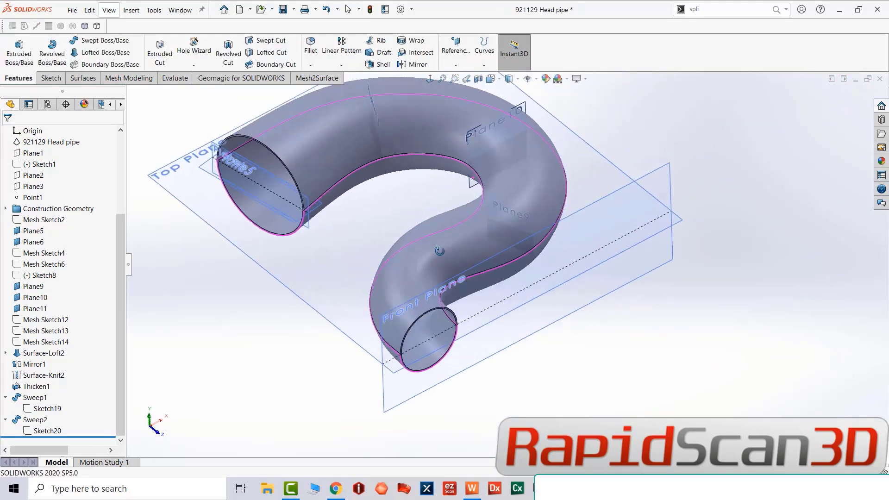
Show the scanned head-pipe mesh, view it from the top and hide the solid body to see the mesh alone
click(527, 79)
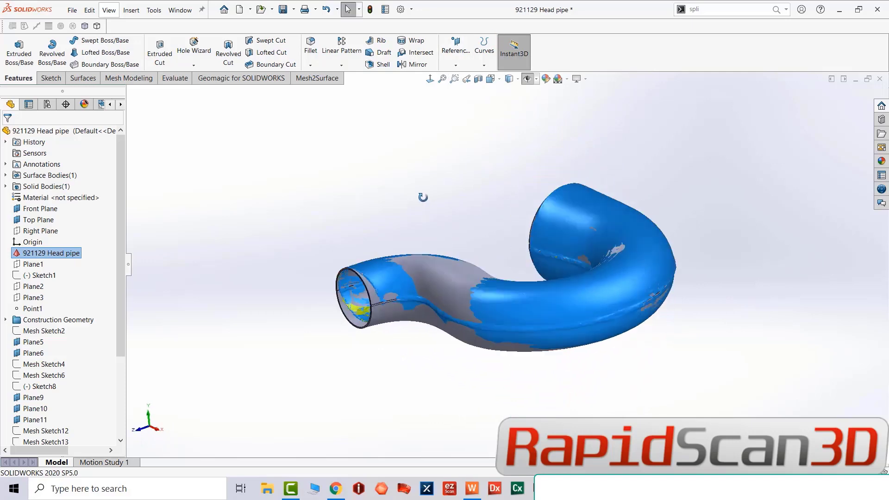
click(39, 219)
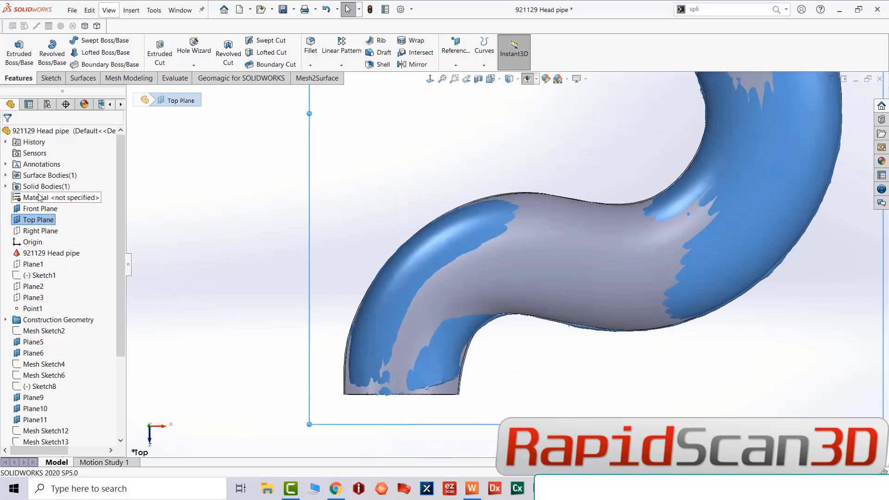
right_click(44, 186)
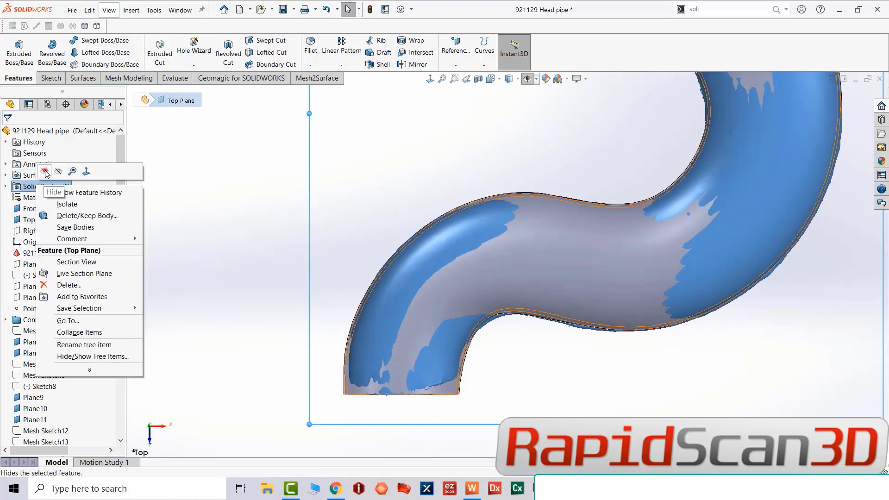
click(207, 201)
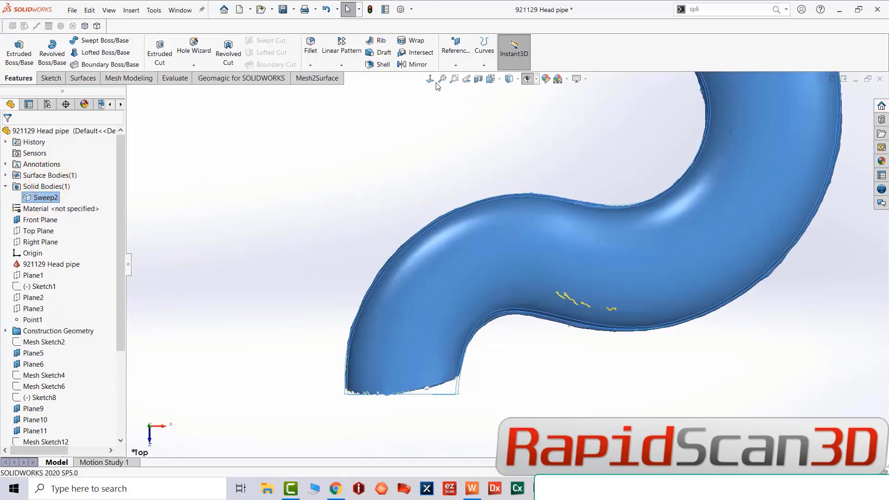
Inspect the mesh normal-to and from below, then show the Sweep2 solid body again over it
click(430, 78)
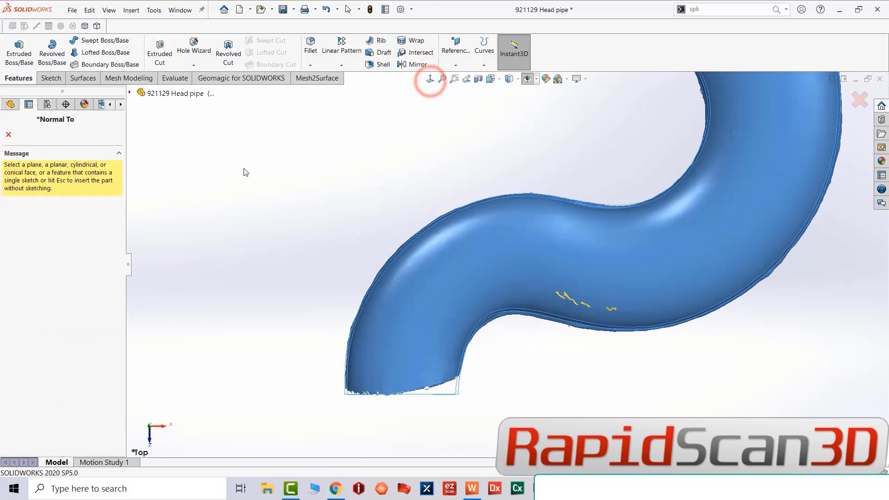
click(130, 93)
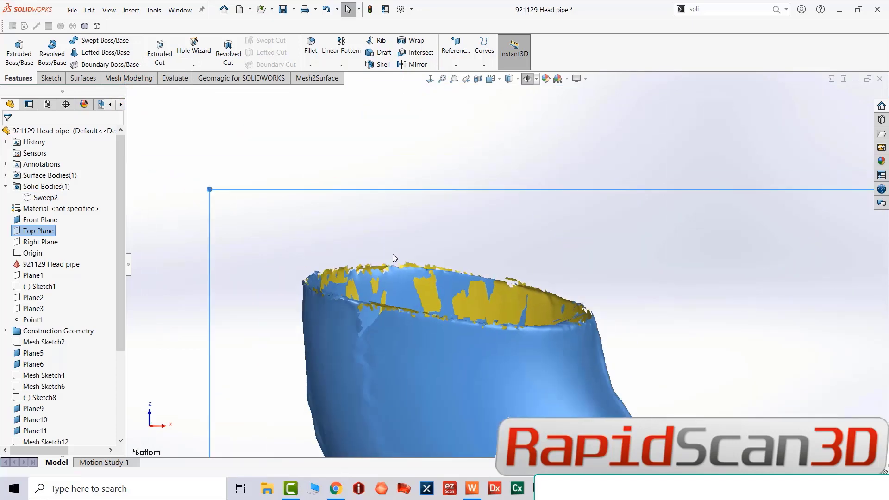
drag(394, 258, 366, 184)
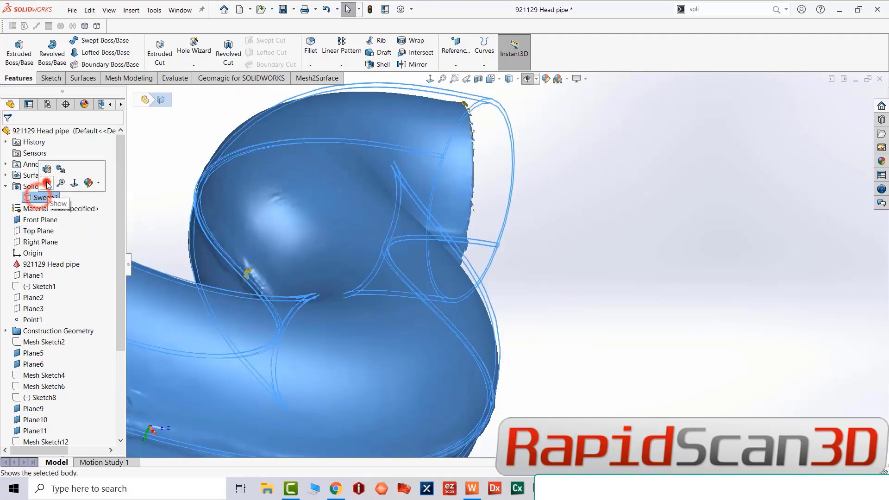
click(57, 202)
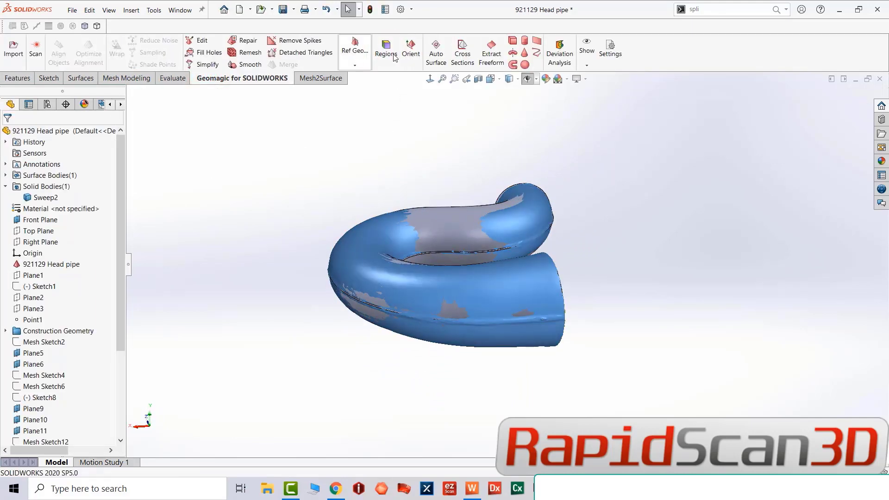
Run Deviation Analysis between the mesh and the Sweep2 body with Detailed Preview on
click(559, 50)
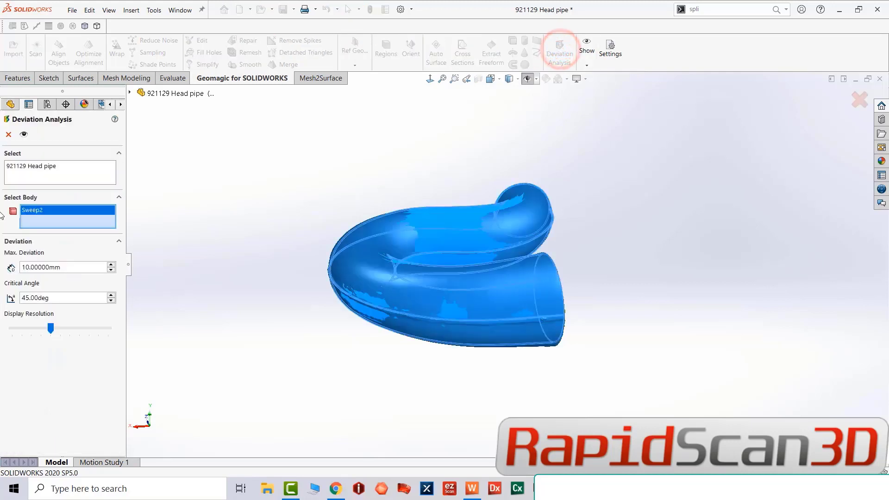
mouse_move(25, 135)
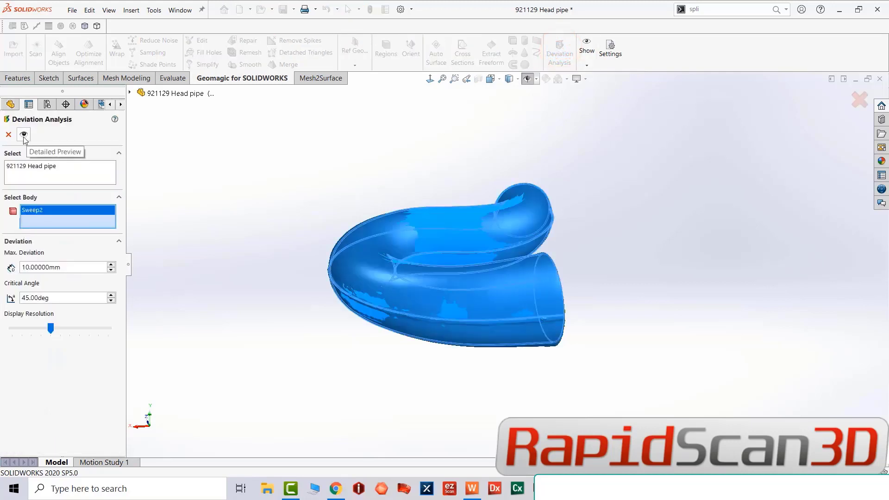
click(23, 135)
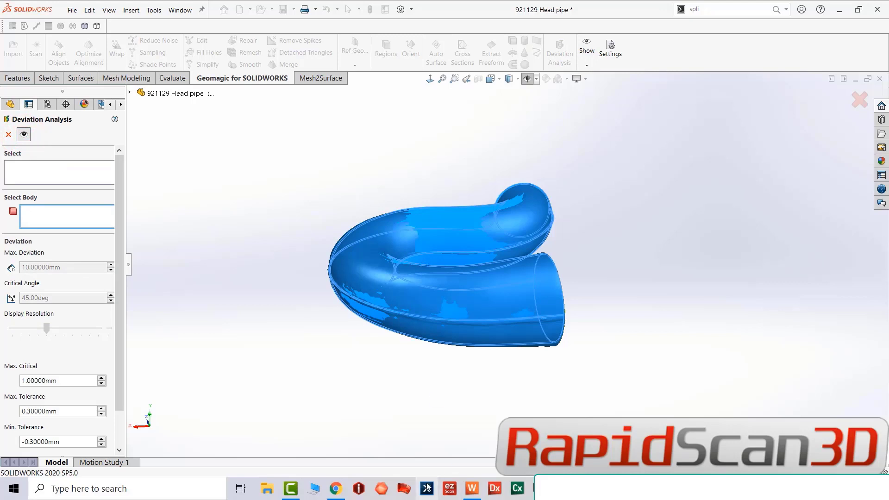
mouse_move(426, 488)
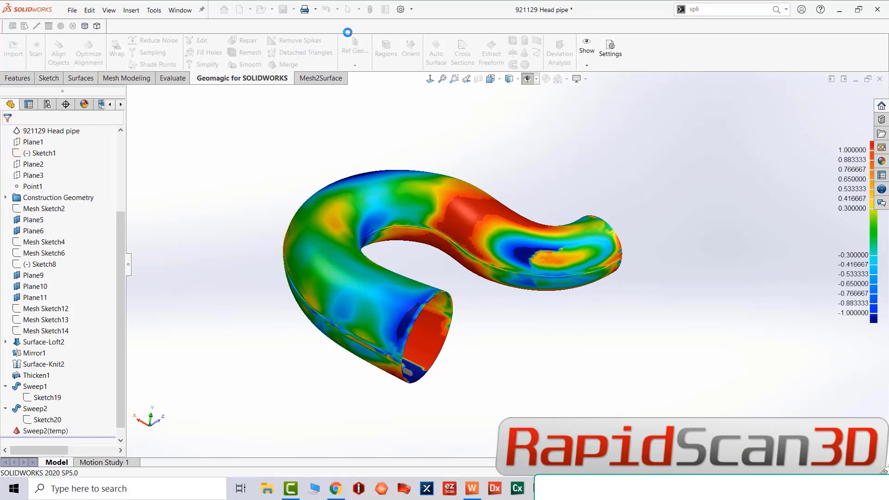
Save the part as '921129 Head pipe' to the Desktop
click(284, 9)
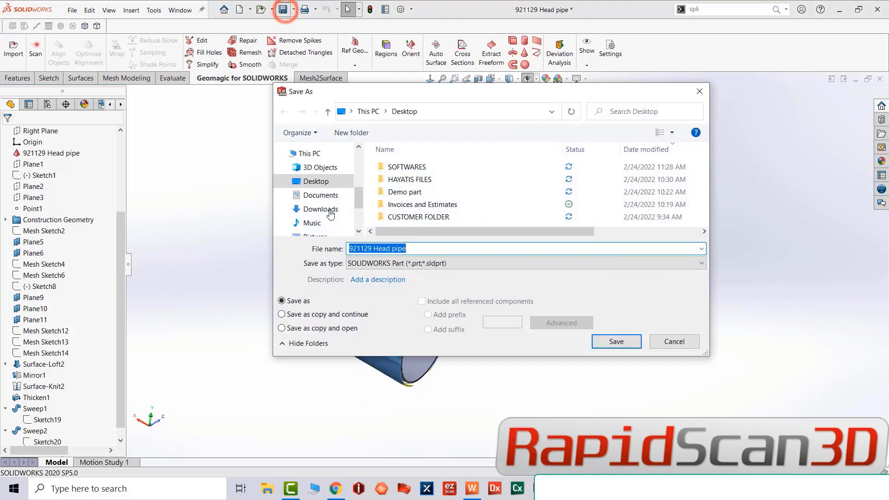
click(316, 180)
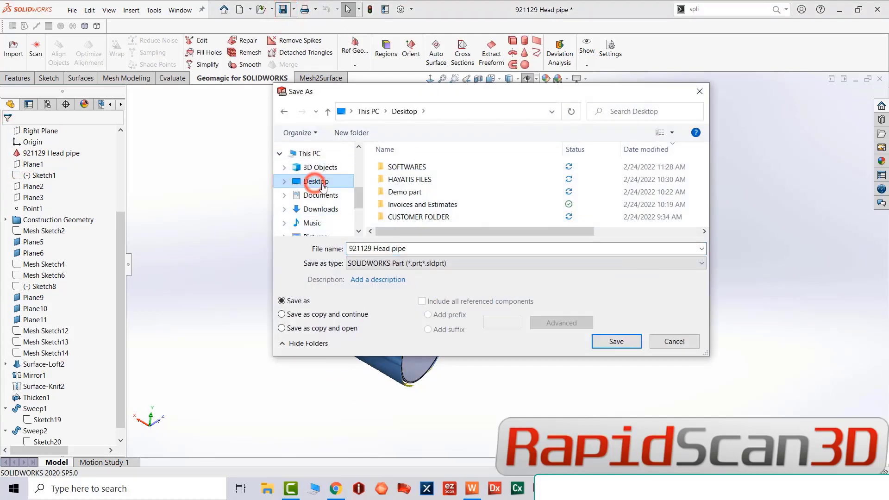
click(615, 342)
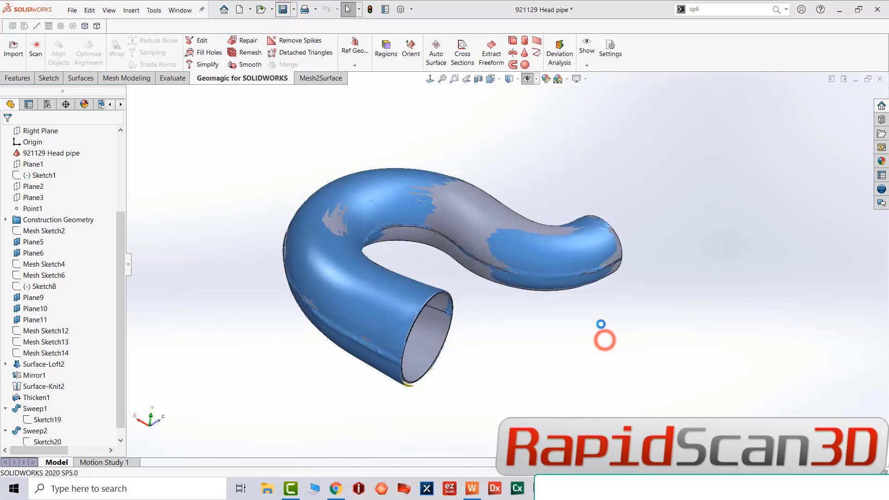
drag(604, 335, 429, 272)
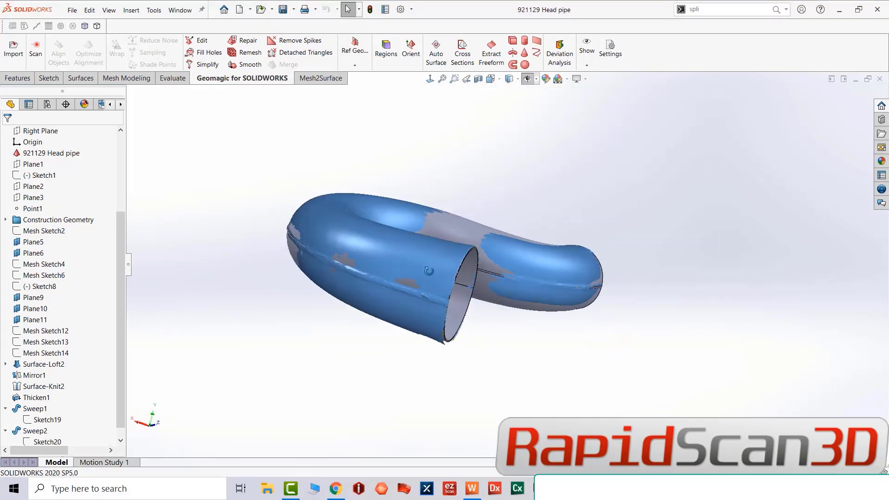